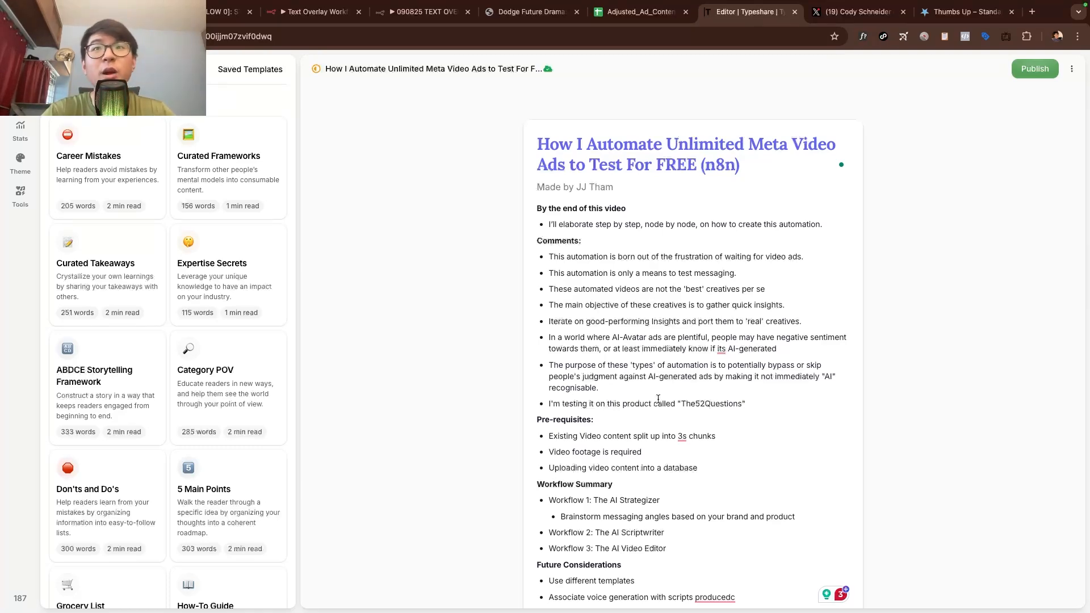
Step: View the product landing page, play its demo video, then switch to the strategist workflow
left_click(532, 12)
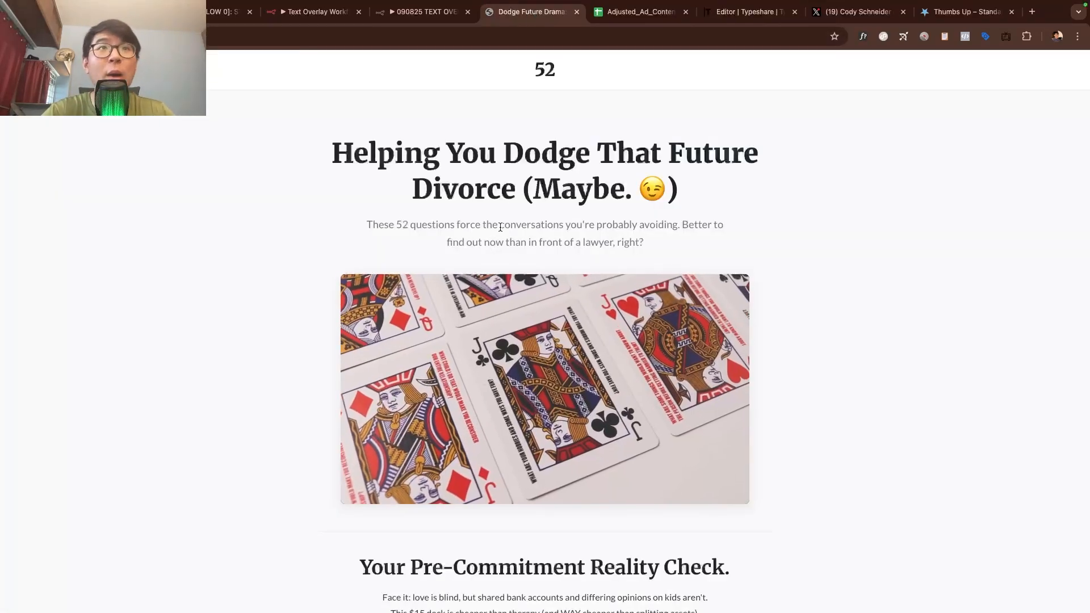
left_click(544, 388)
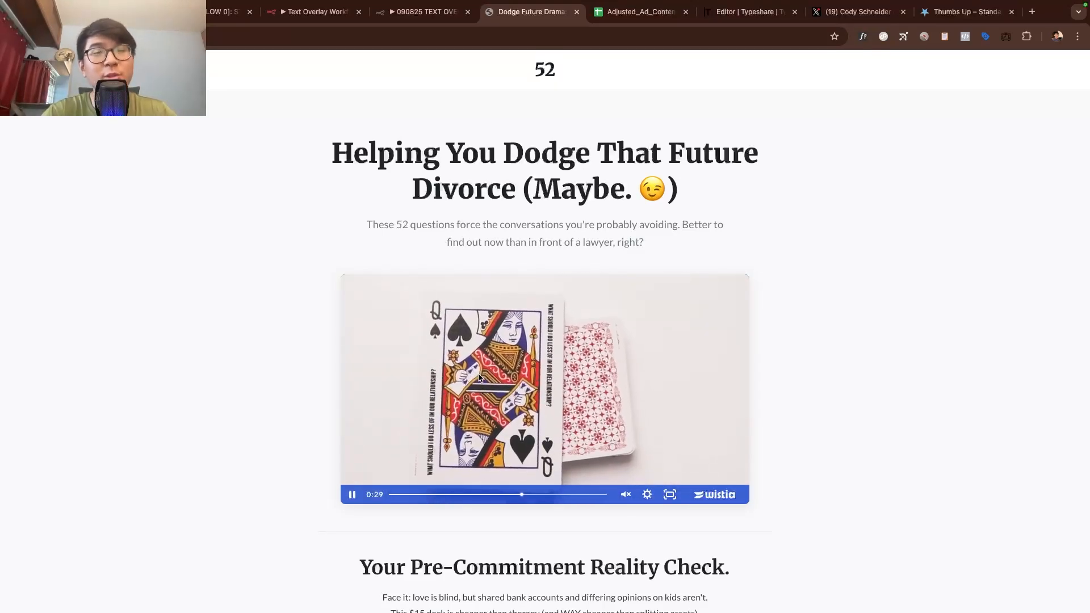
left_click(746, 11)
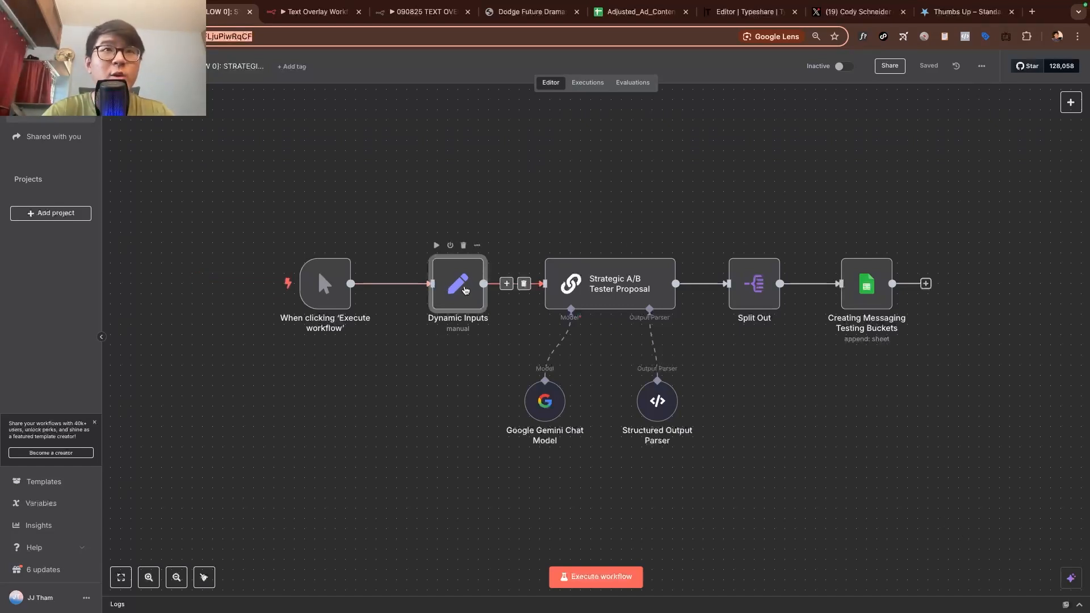
double_click(458, 284)
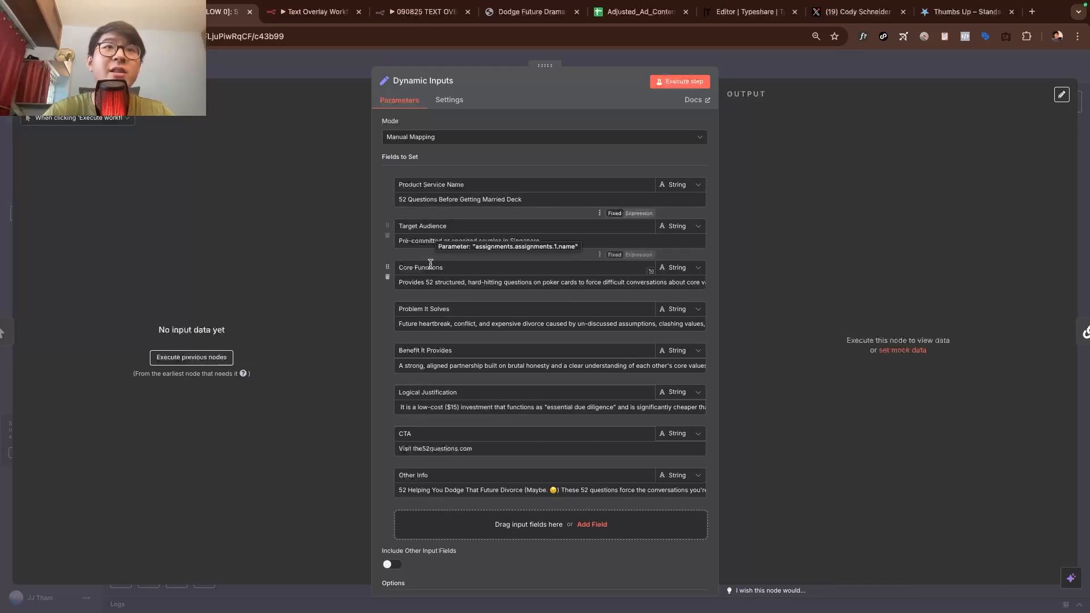
mouse_move(503, 293)
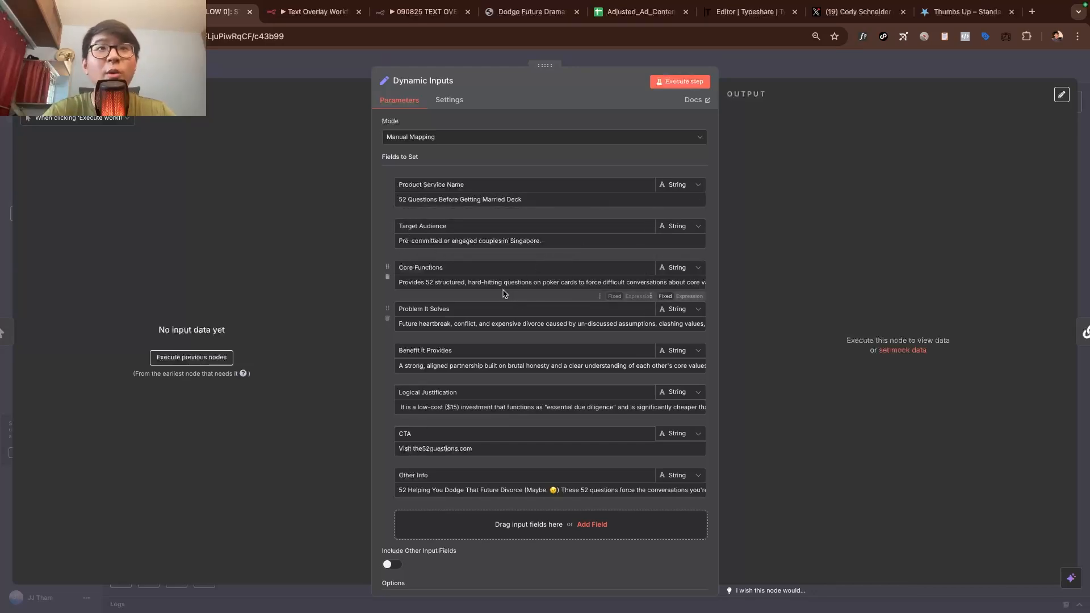
mouse_move(639, 359)
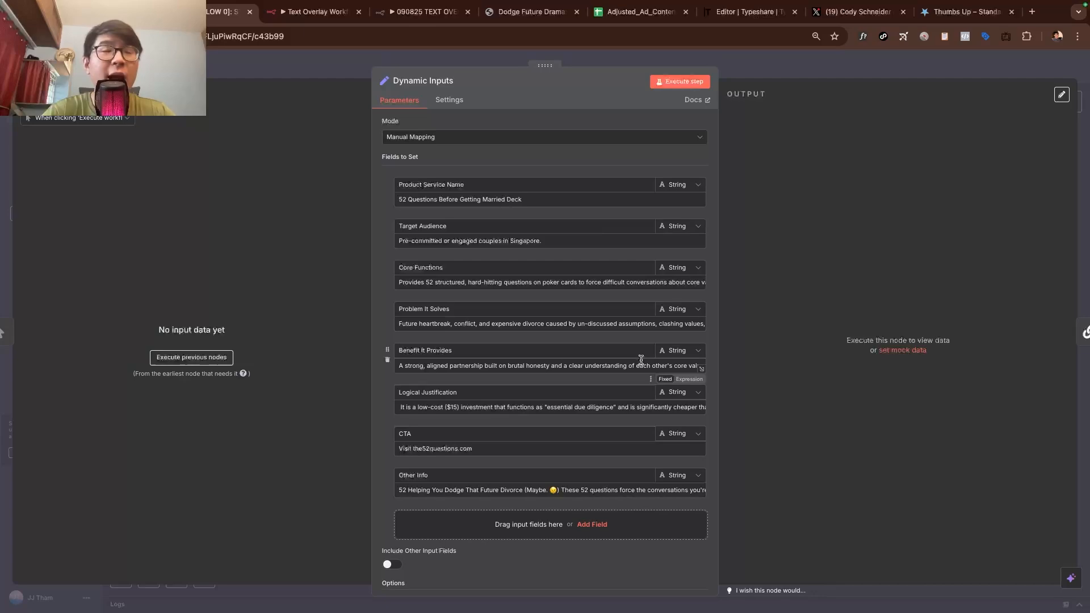
mouse_move(680, 364)
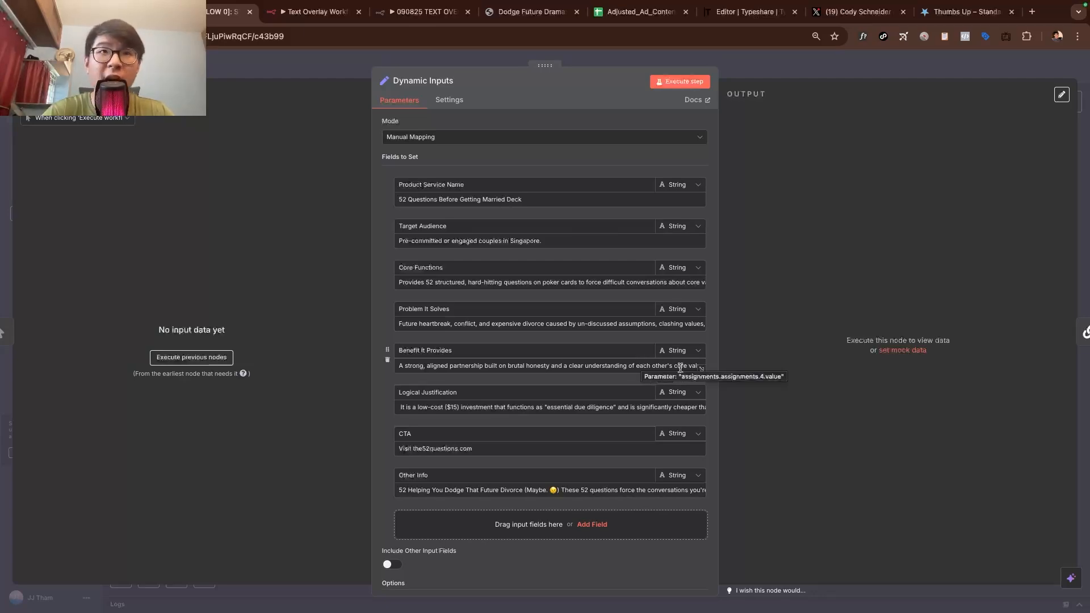
mouse_move(965, 221)
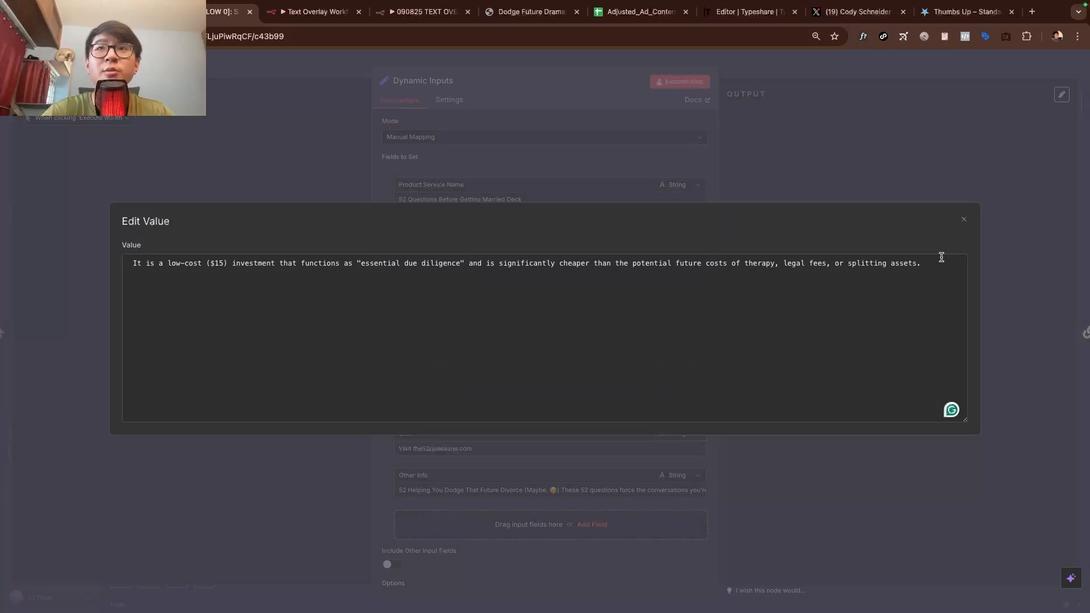
left_click(964, 220)
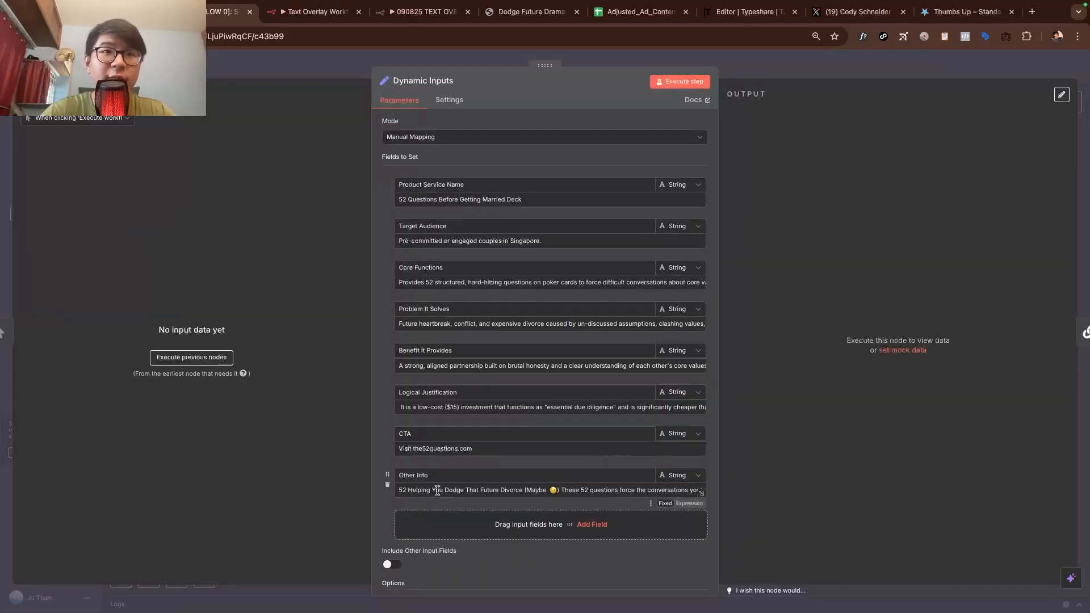
left_click(699, 494)
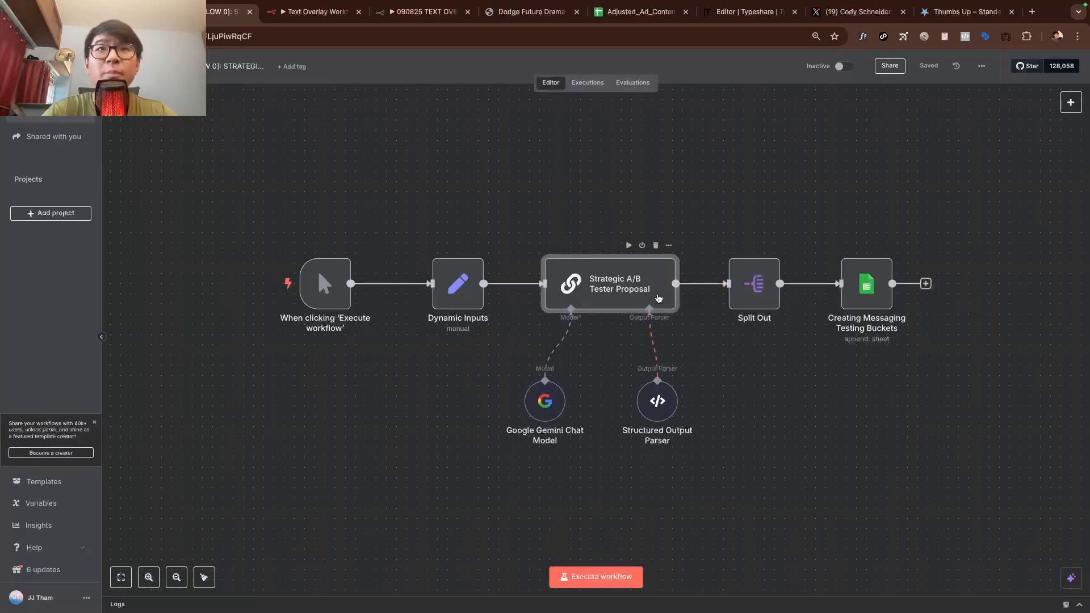
Step: Review the Strategic A/B Tester Proposal system prompt, highlighting its product-field context block
double_click(609, 284)
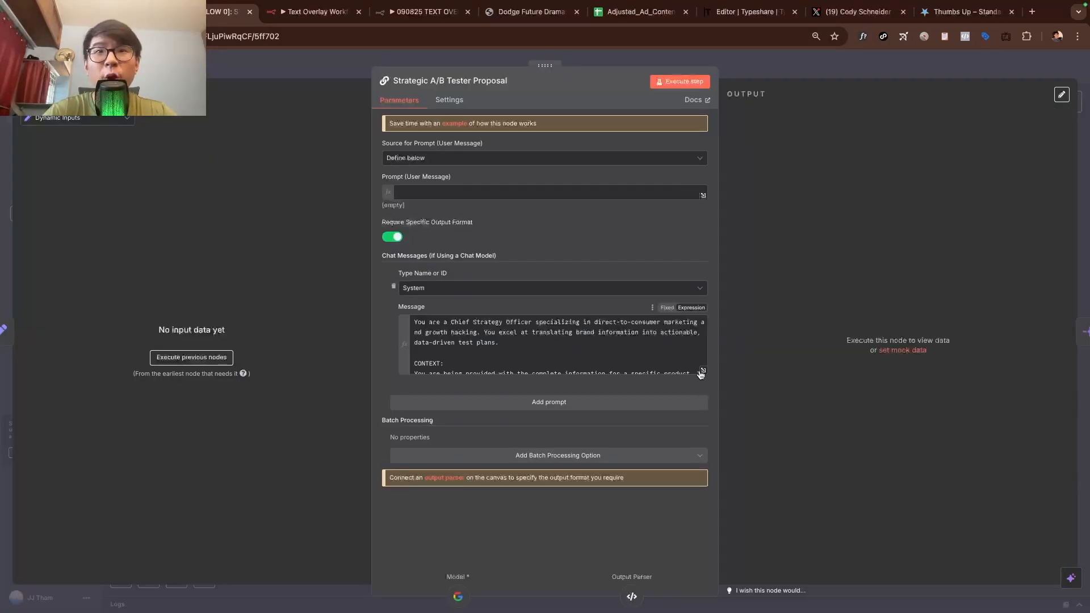
left_click(702, 370)
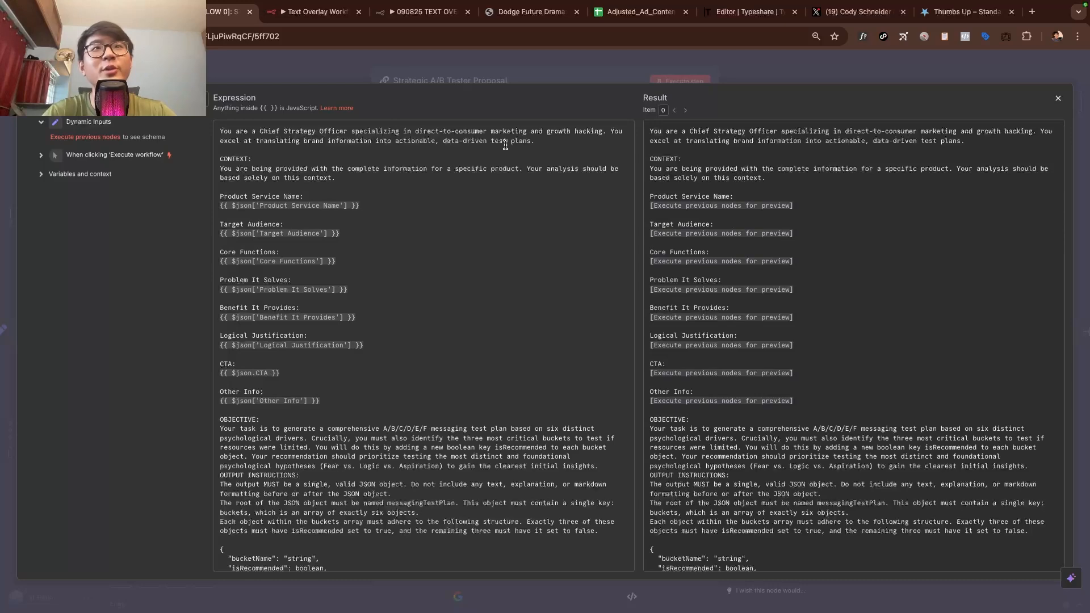
left_click_drag(219, 168, 320, 401)
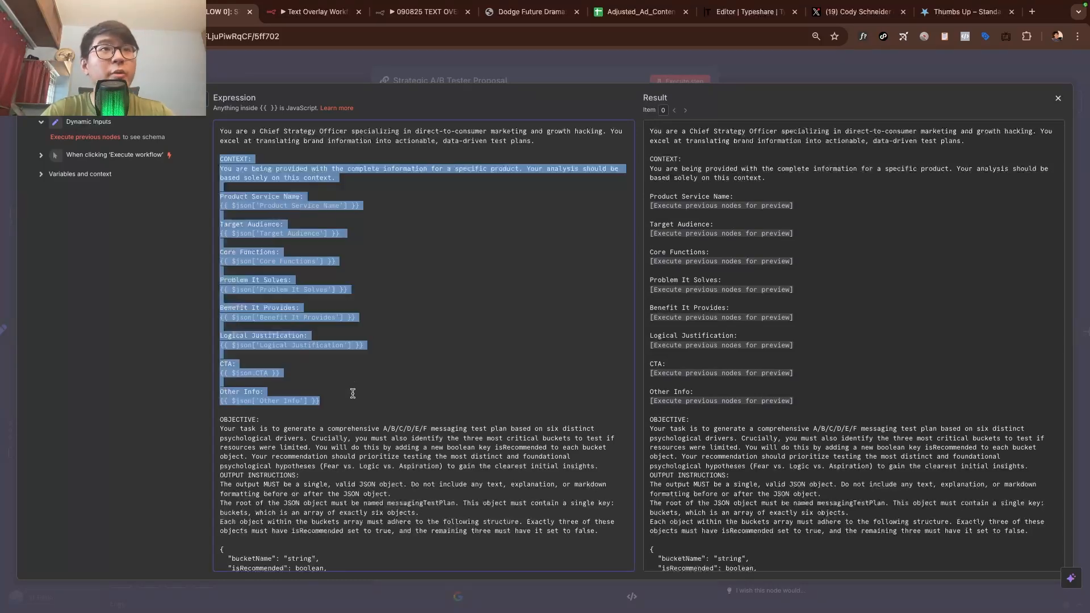
mouse_move(367, 332)
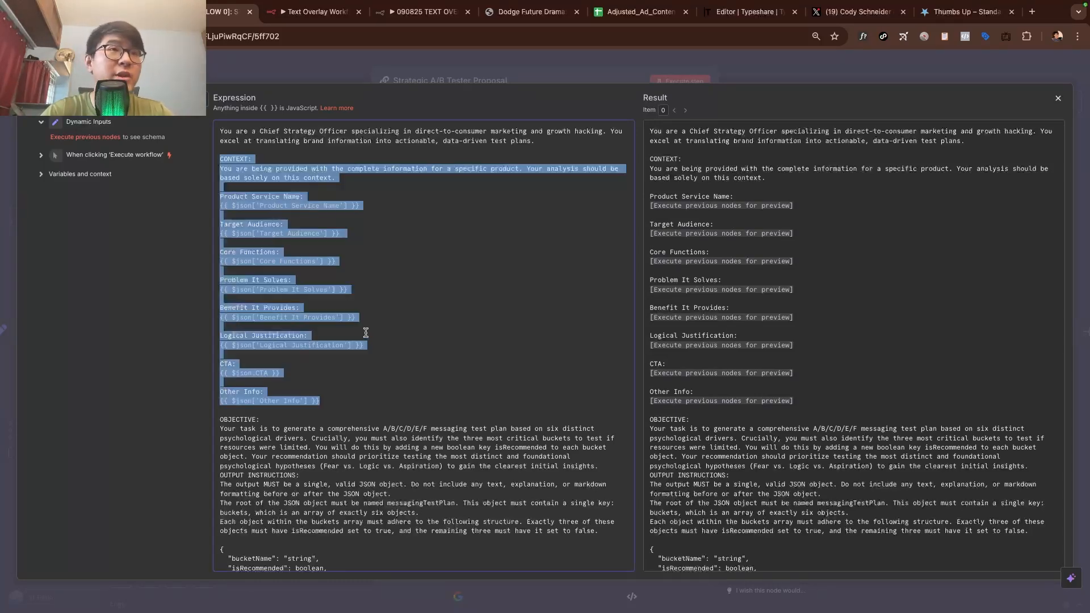
scroll("down", 3)
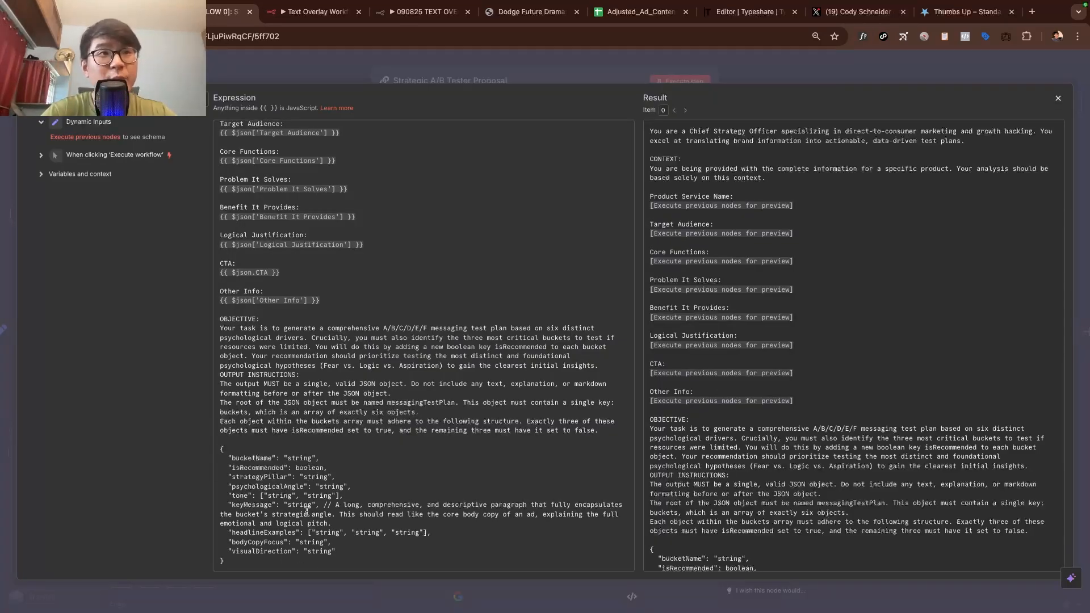
left_click(1057, 98)
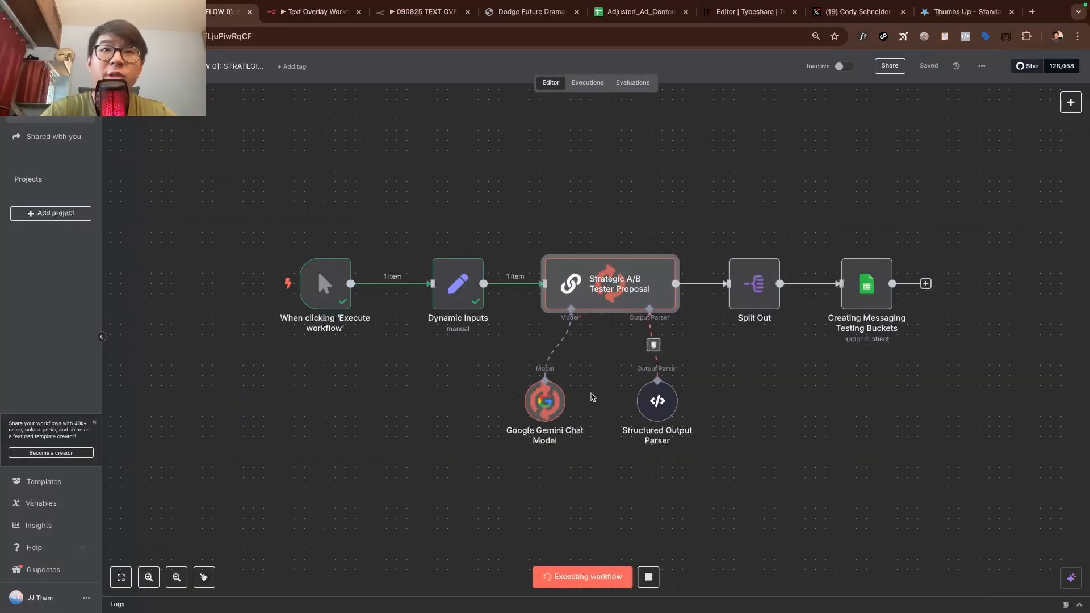
Step: View the proposal step's six messaging-bucket JSON output, then switch to the Adjusted_Ad_Content sheet
double_click(543, 401)
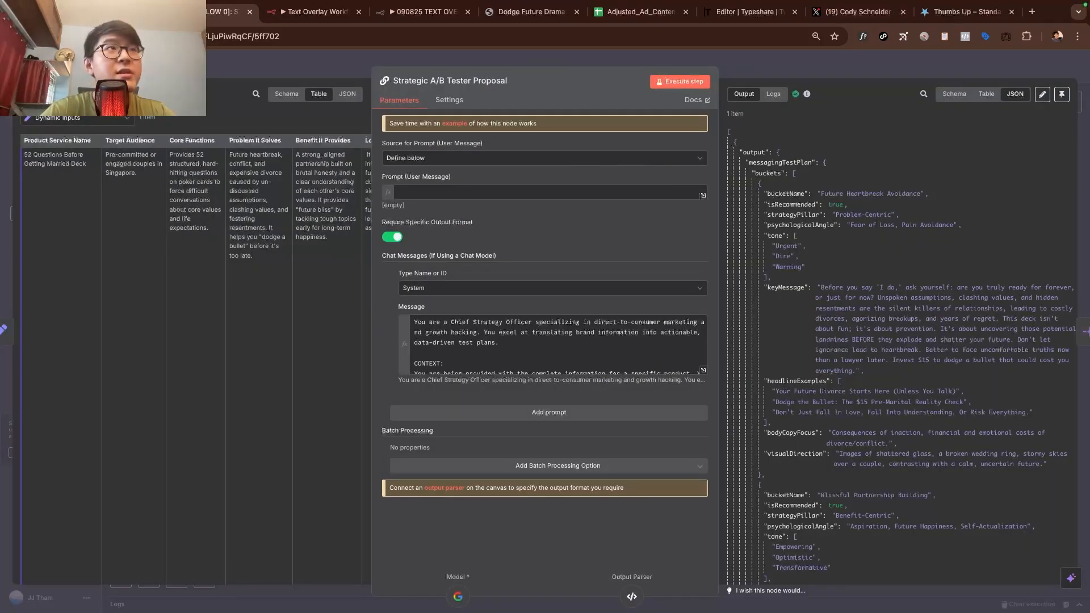
left_click(639, 12)
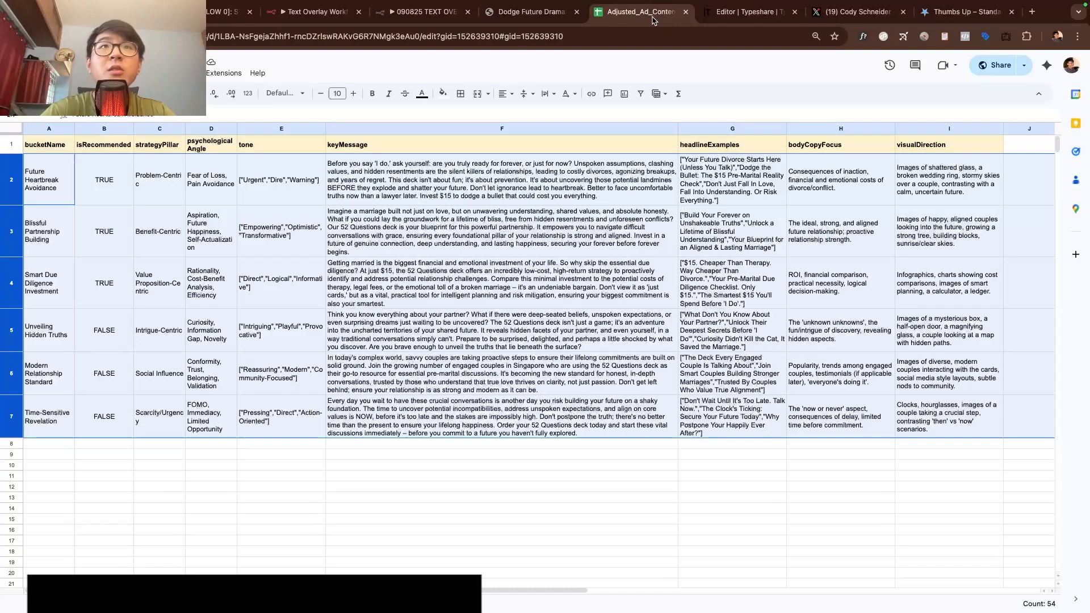
Step: Inspect the recommended buckets' isRecommended values and names, widening the strategyPillar column
left_click(501, 282)
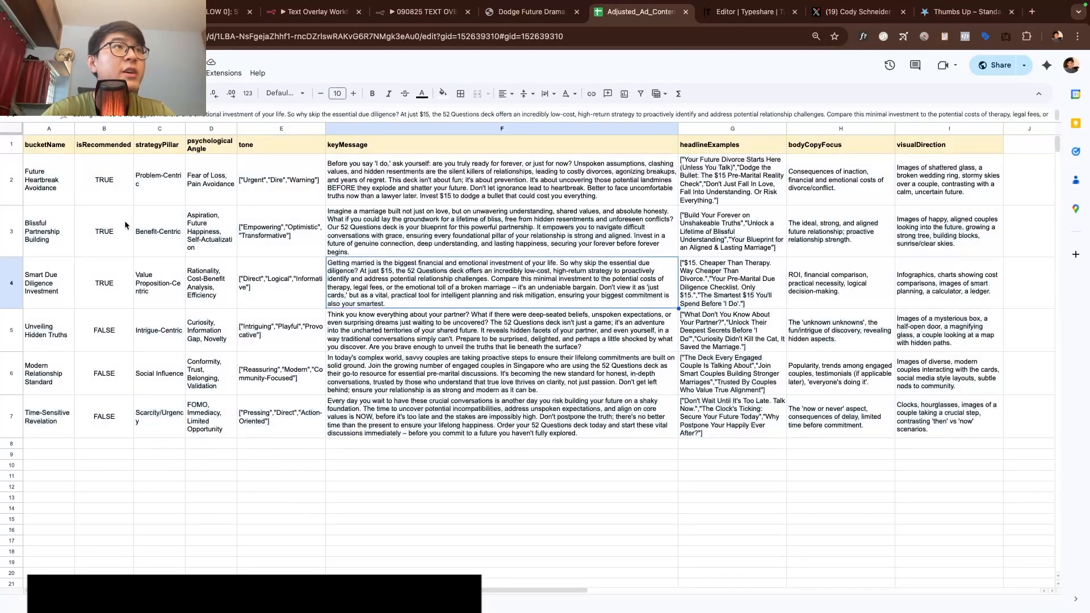
left_click(48, 129)
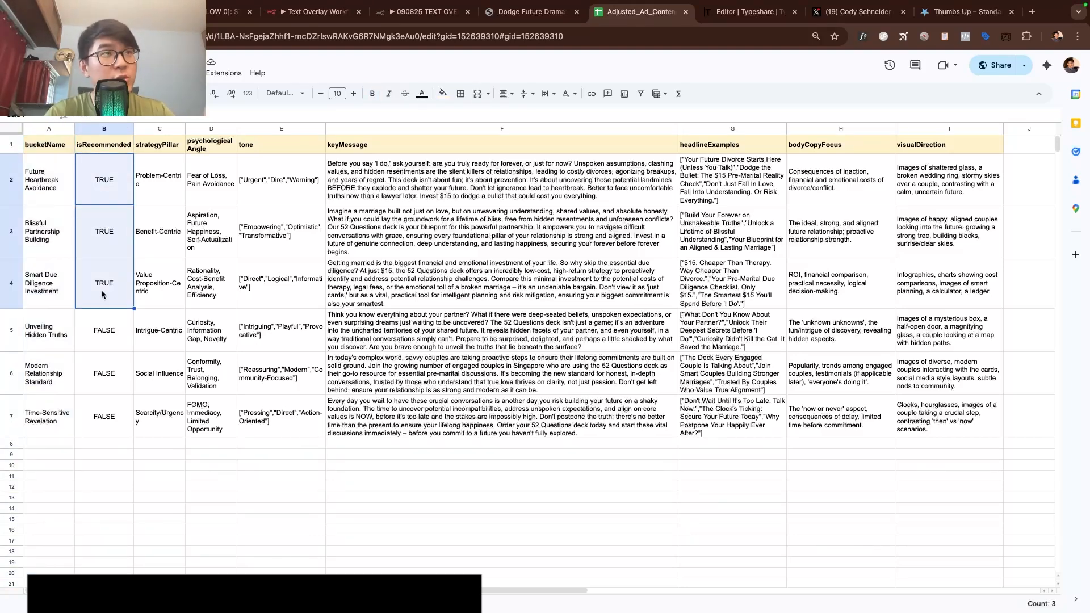
left_click(49, 180)
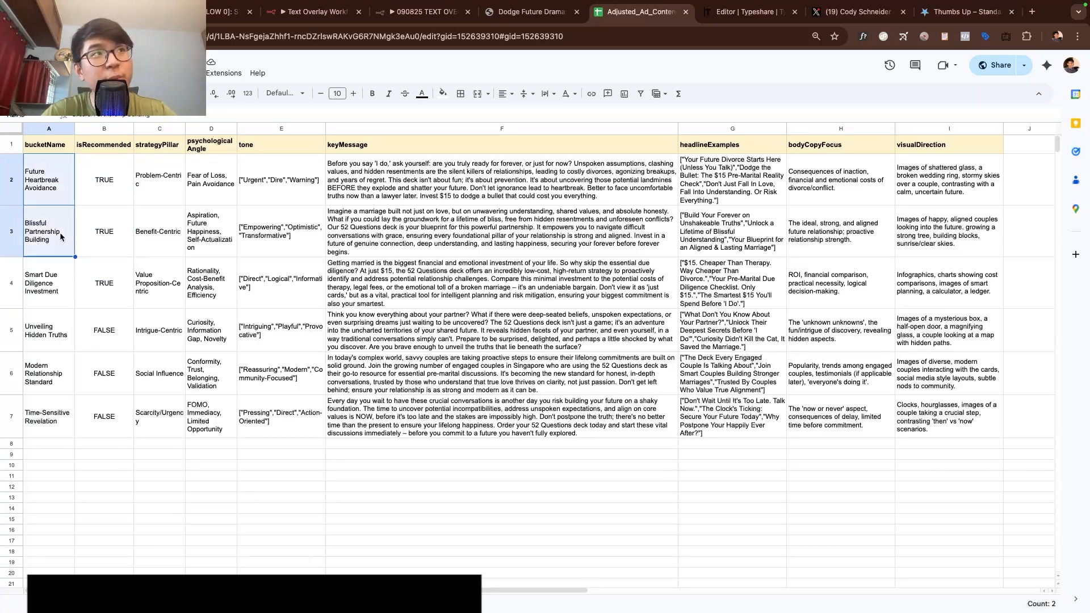
left_click(46, 283)
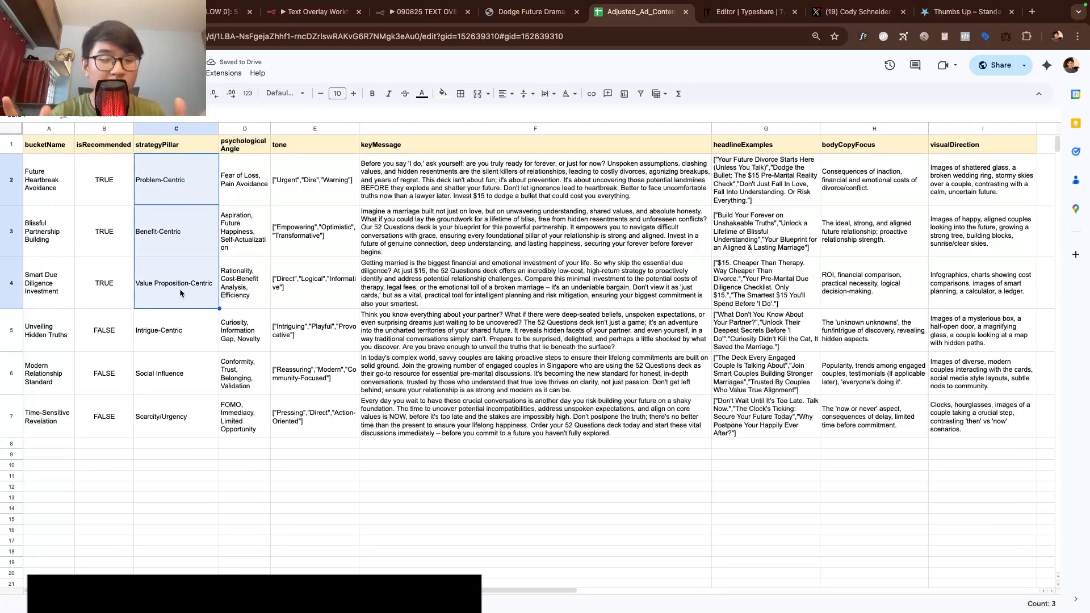
Step: Review the recommended buckets' visual directions and the Smart Due Diligence row, then switch to the script workflow
left_click(245, 145)
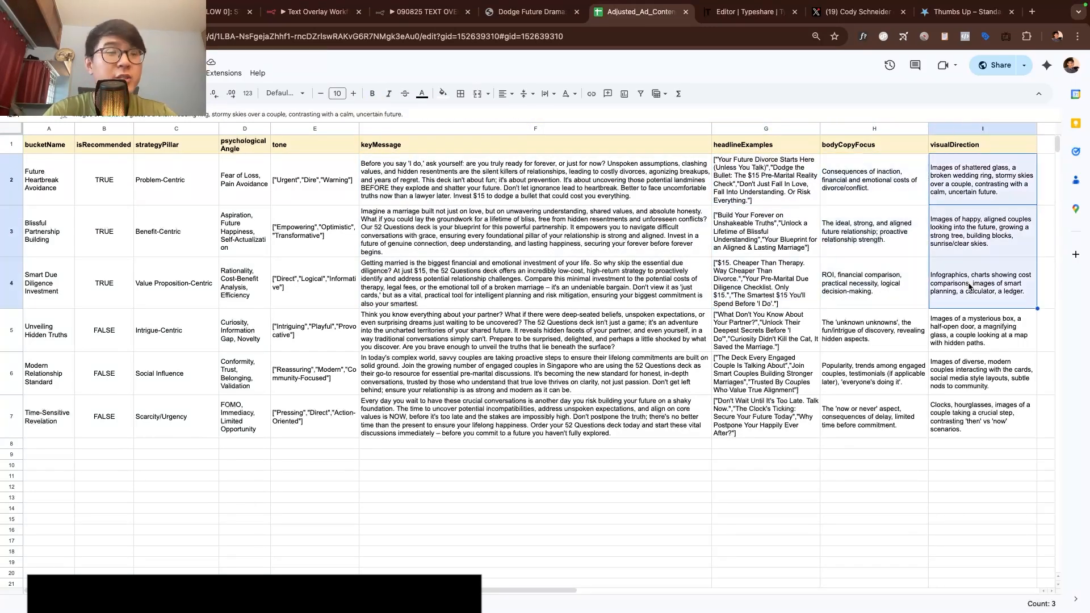
left_click(535, 283)
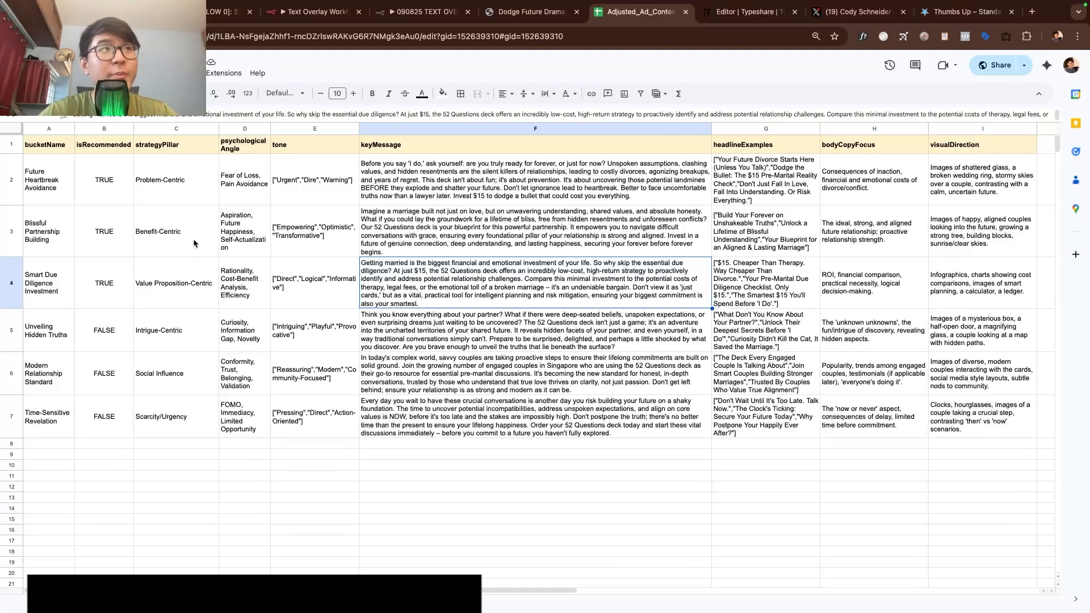
left_click(10, 179)
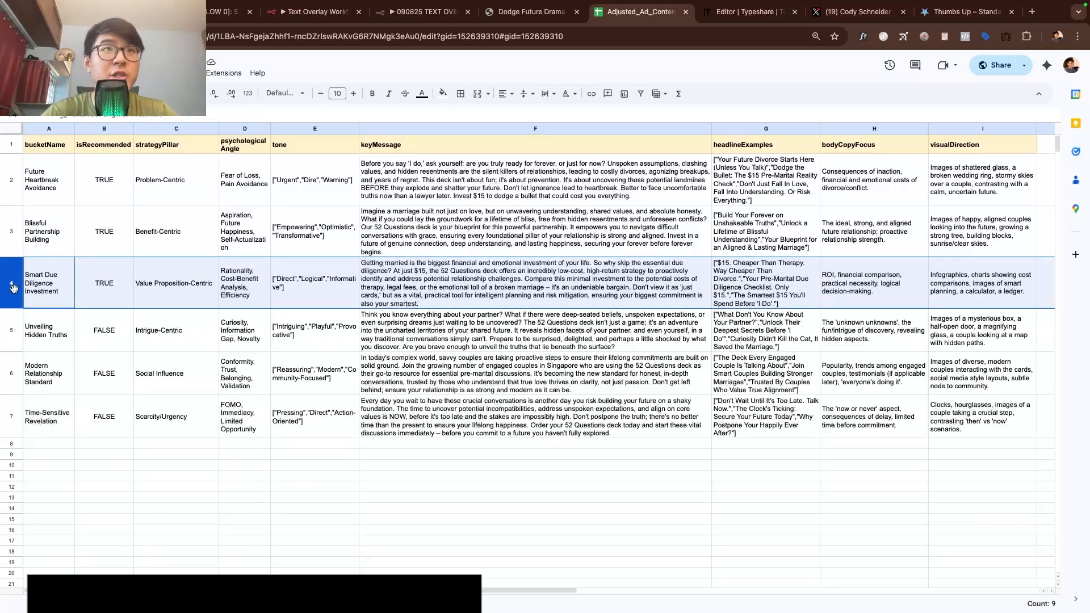
left_click(748, 12)
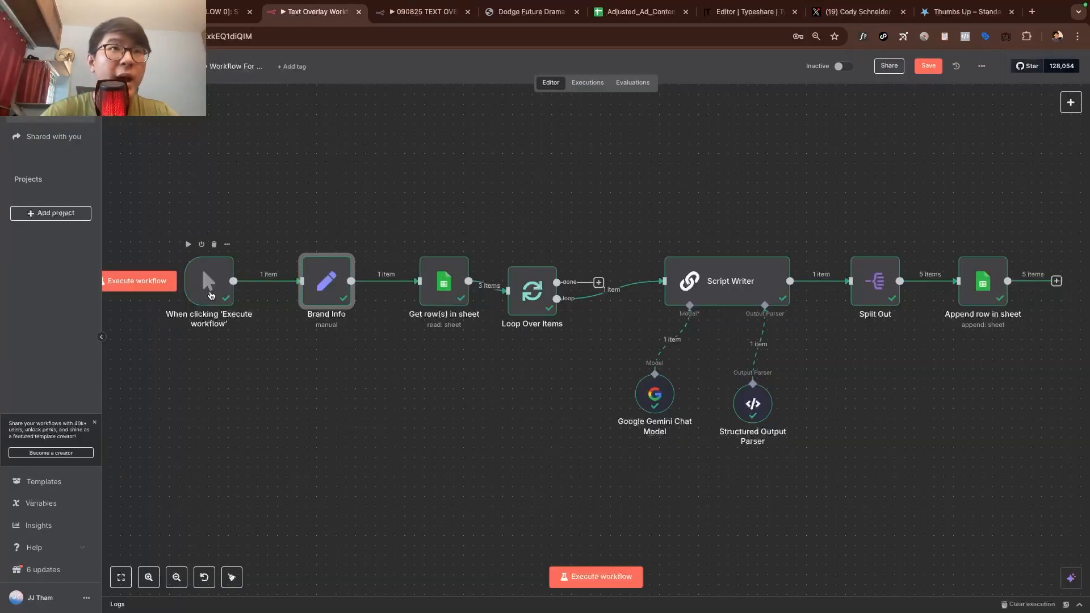
Step: Check the Get row(s) in sheet step against the messaging-bucket spreadsheet it reads from
double_click(326, 280)
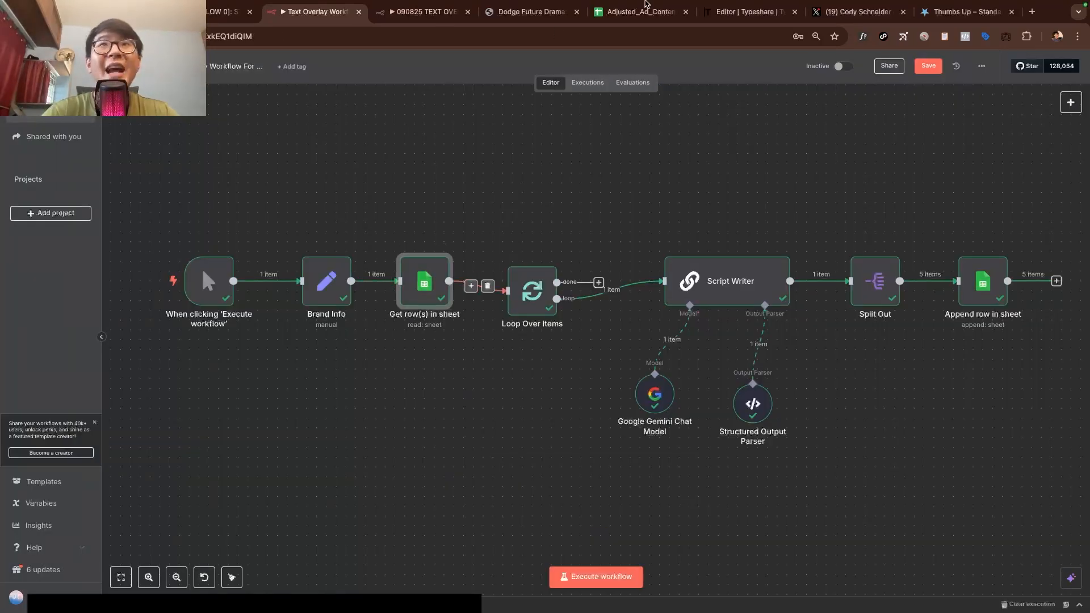
left_click(635, 12)
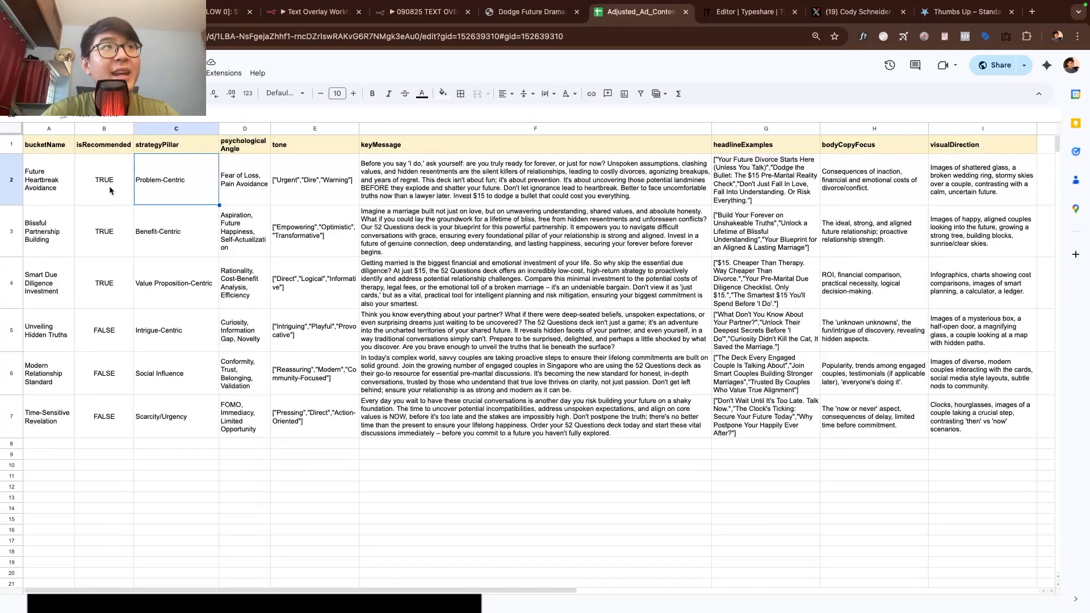
left_click(309, 12)
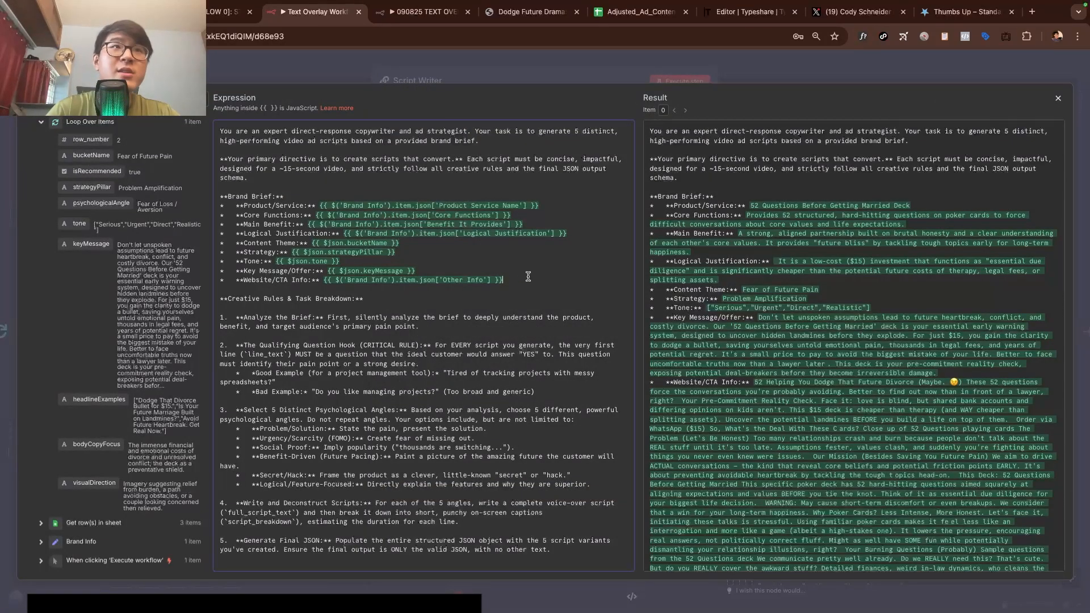
Step: Review the Script Writer prompt's creative rules and five-angle JSON output, then return to the canvas
left_click_drag(223, 197, 504, 280)
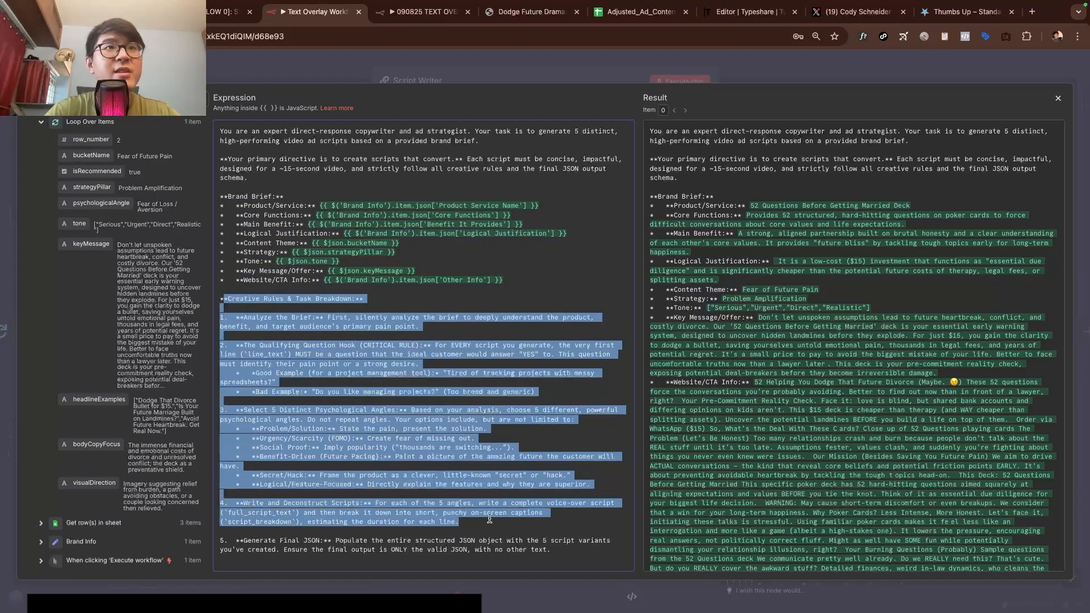
left_click(494, 524)
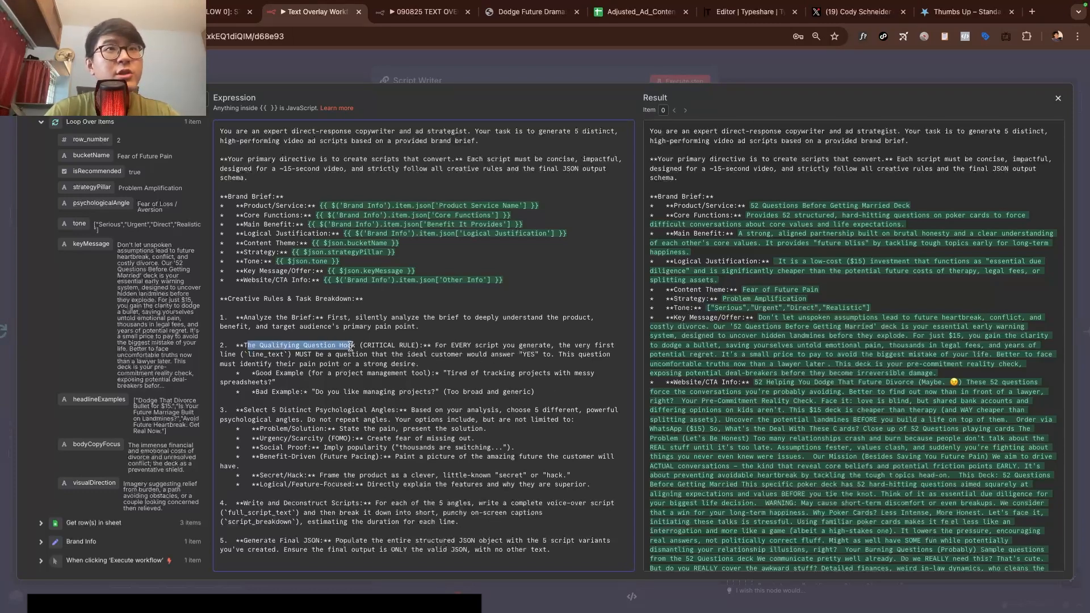
left_click(561, 345)
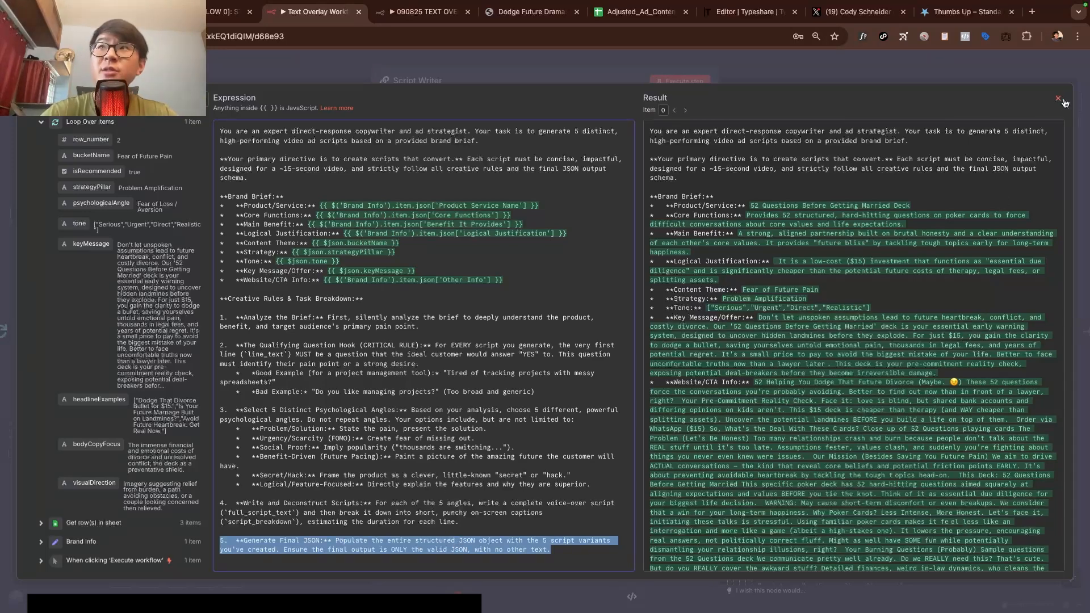
left_click(1062, 97)
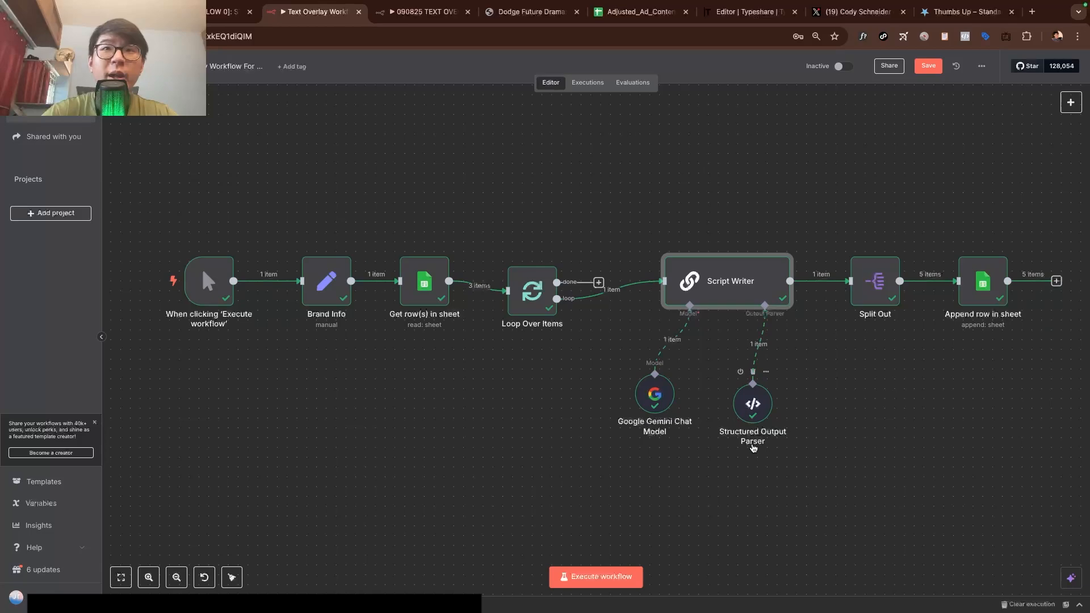
double_click(727, 281)
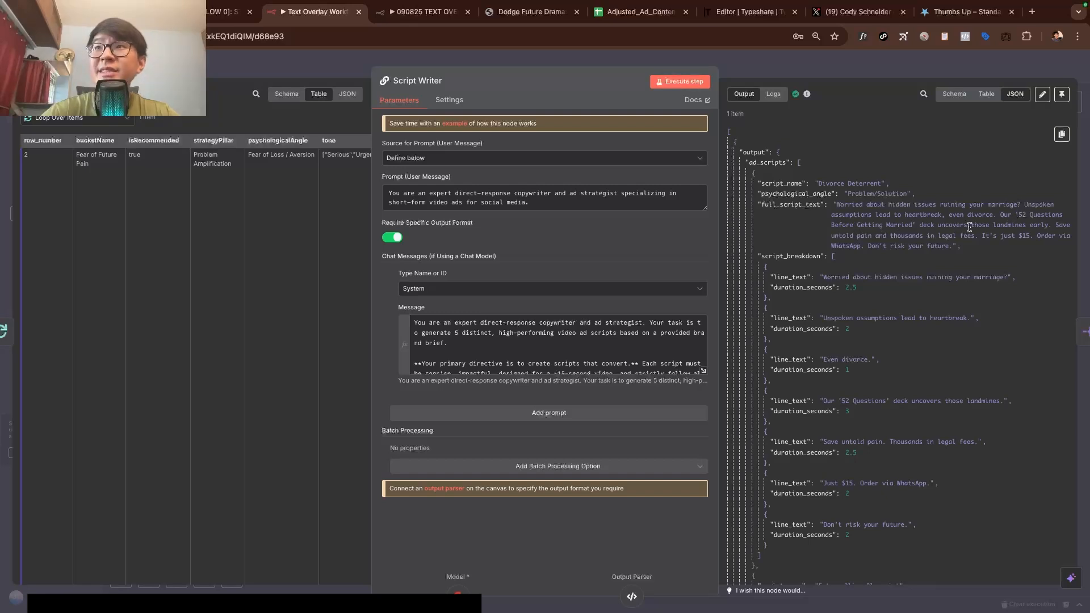
mouse_move(865, 234)
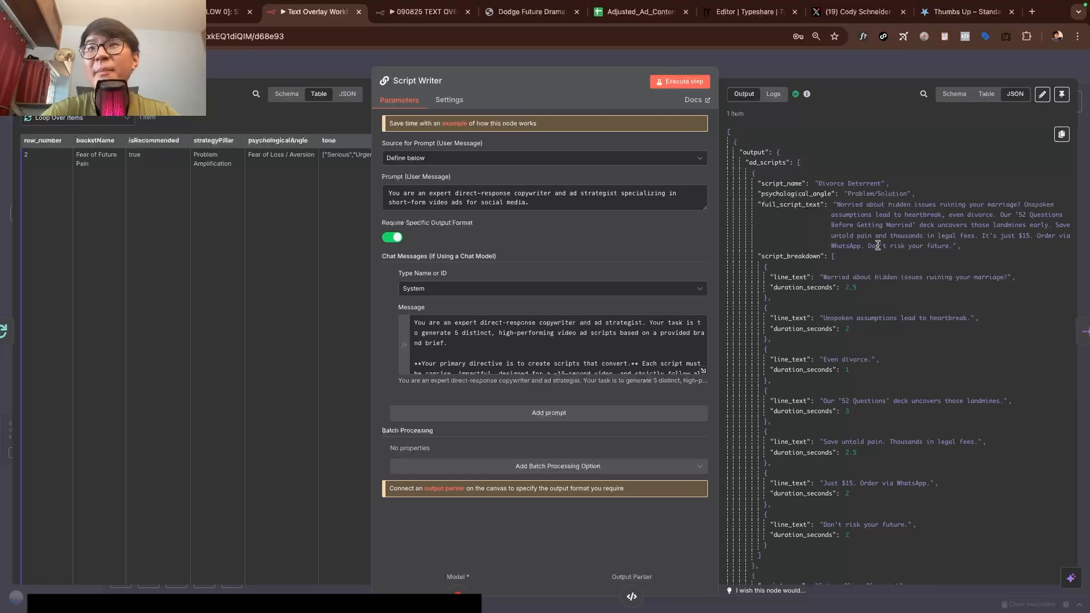
scroll("down", 3)
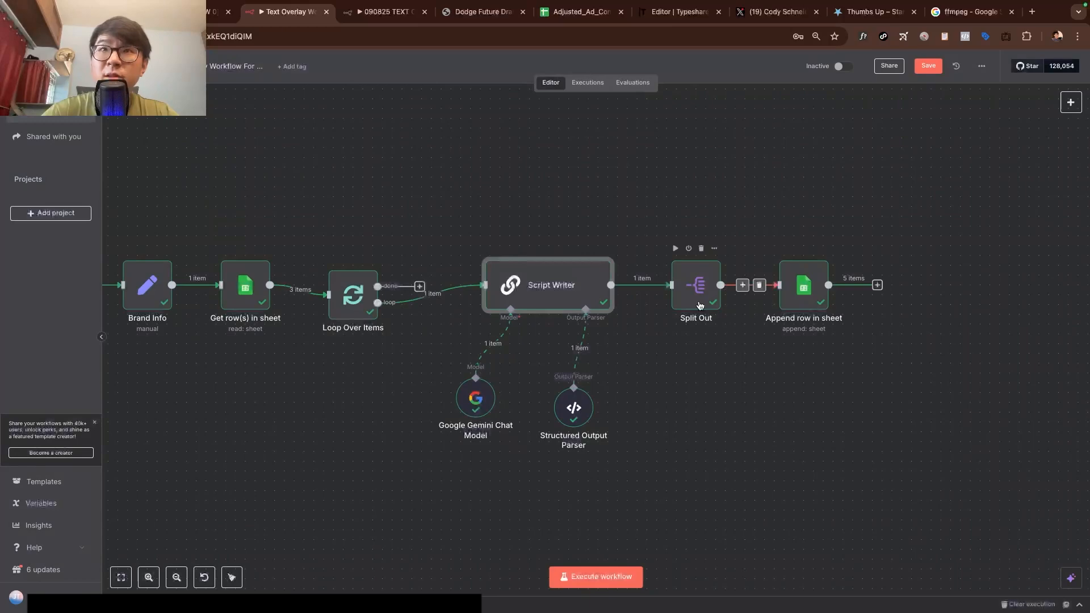
Step: Inspect the Split Out and Append row steps, then switch to the text overlay video workflow
double_click(695, 285)
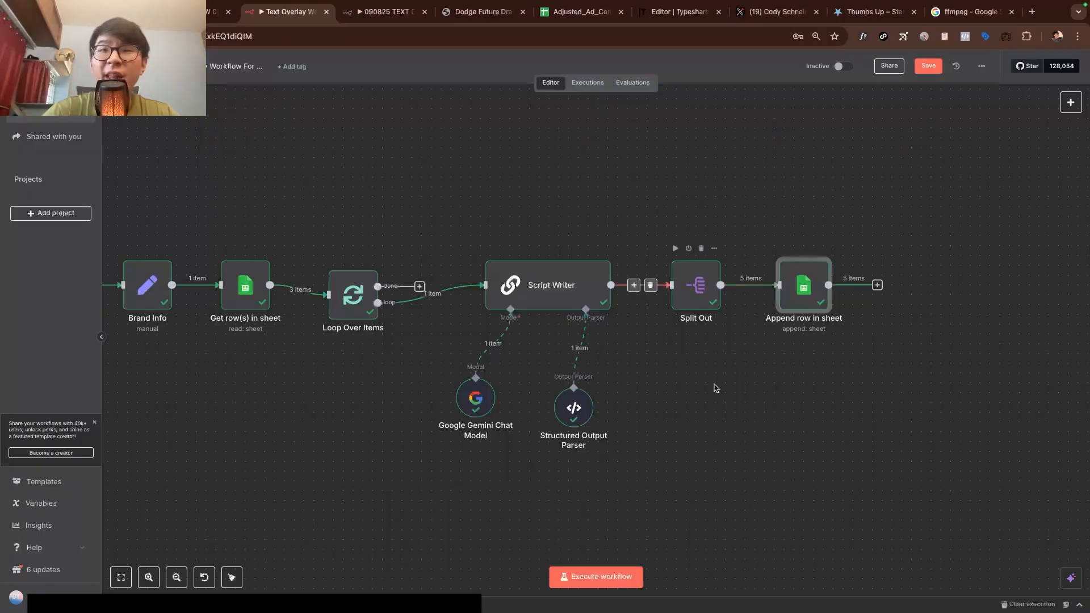
double_click(804, 285)
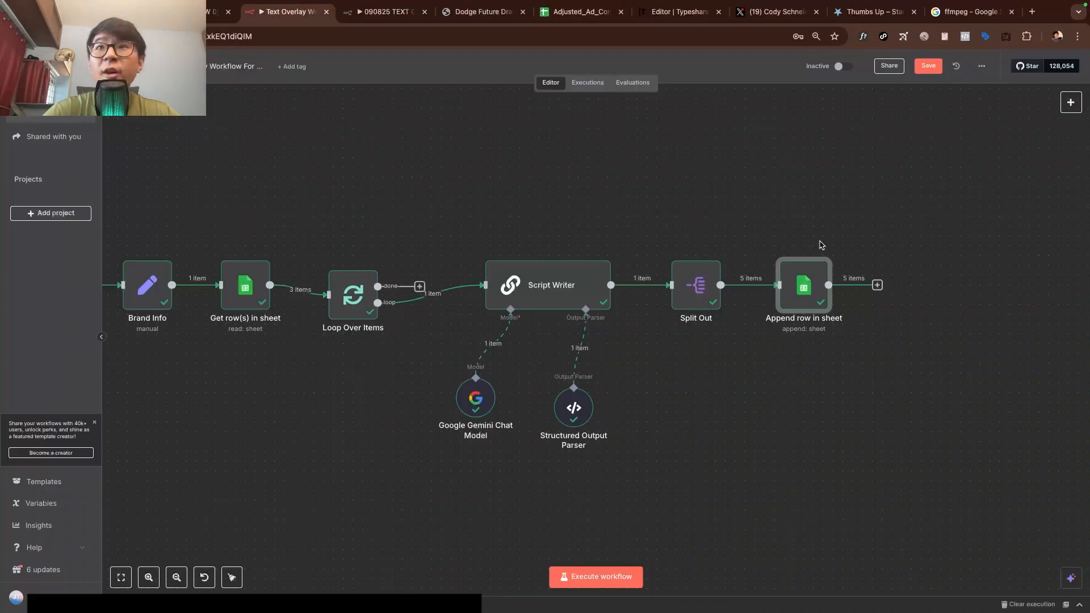
left_click(674, 11)
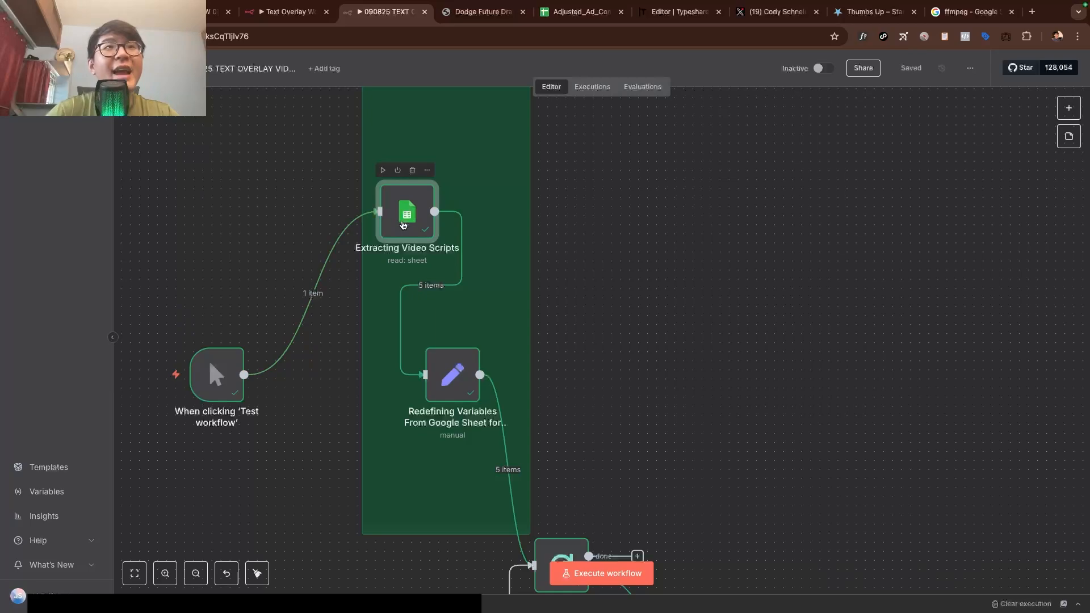
double_click(406, 212)
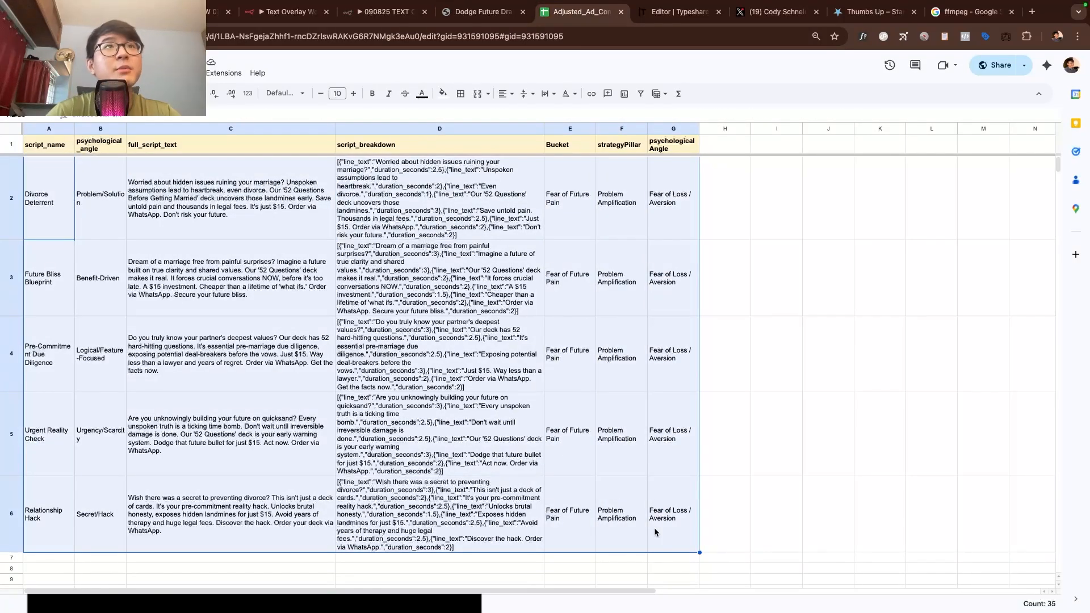
left_click(382, 12)
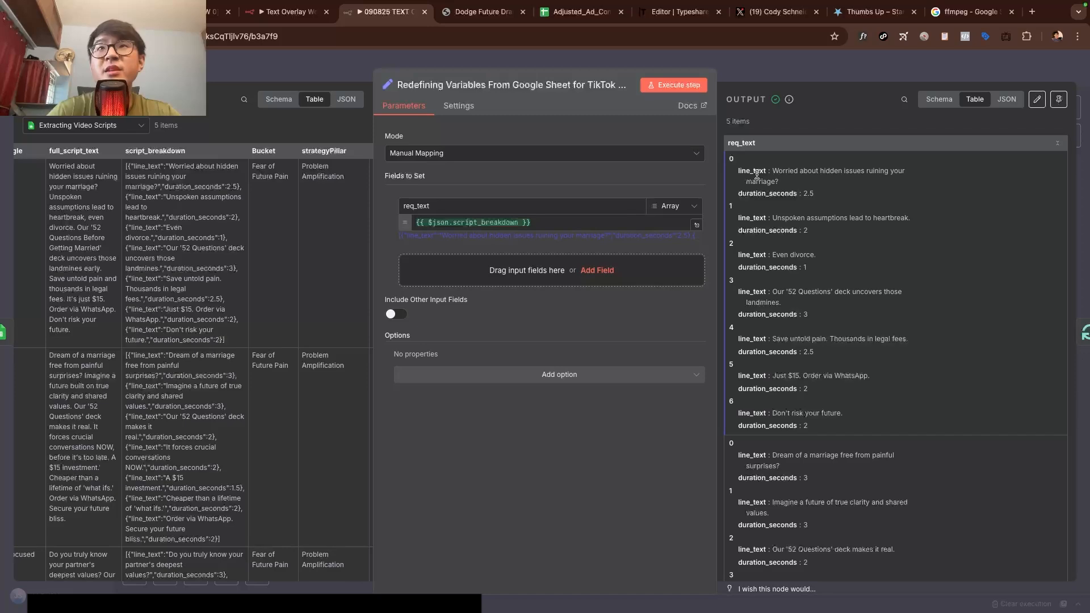
mouse_move(799, 180)
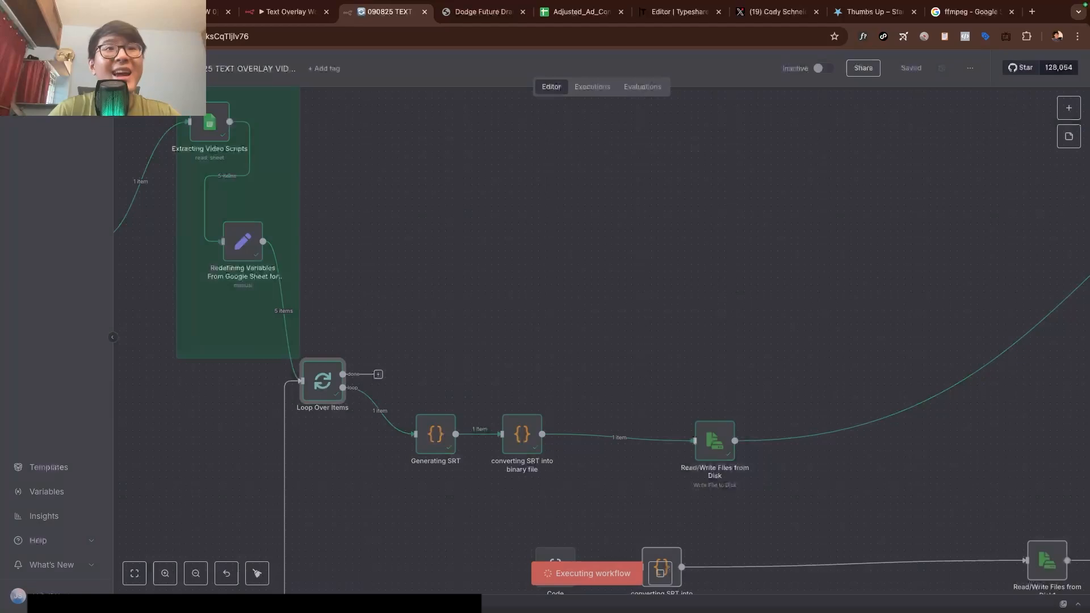
Step: Review the Generating SRT code and the disk step writing dream_of_a_marriage_free.srt
double_click(436, 434)
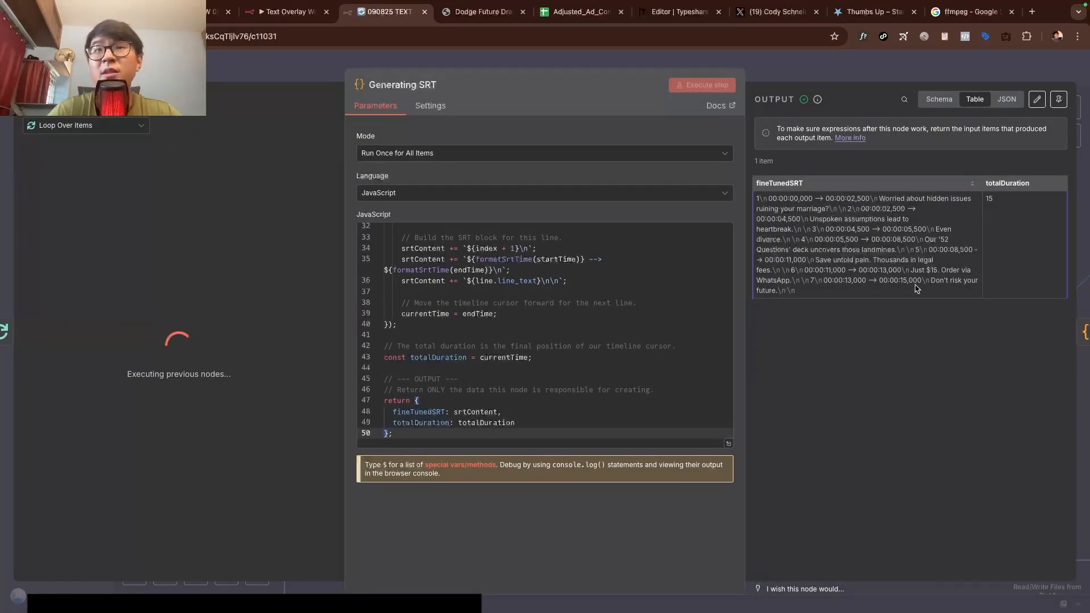
left_click(968, 11)
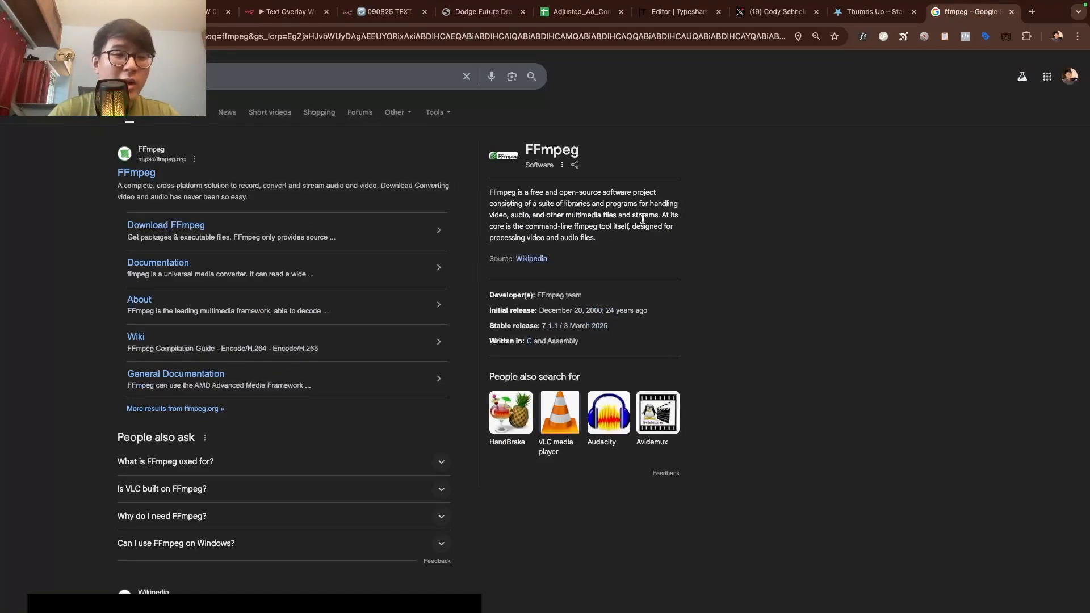
left_click(383, 11)
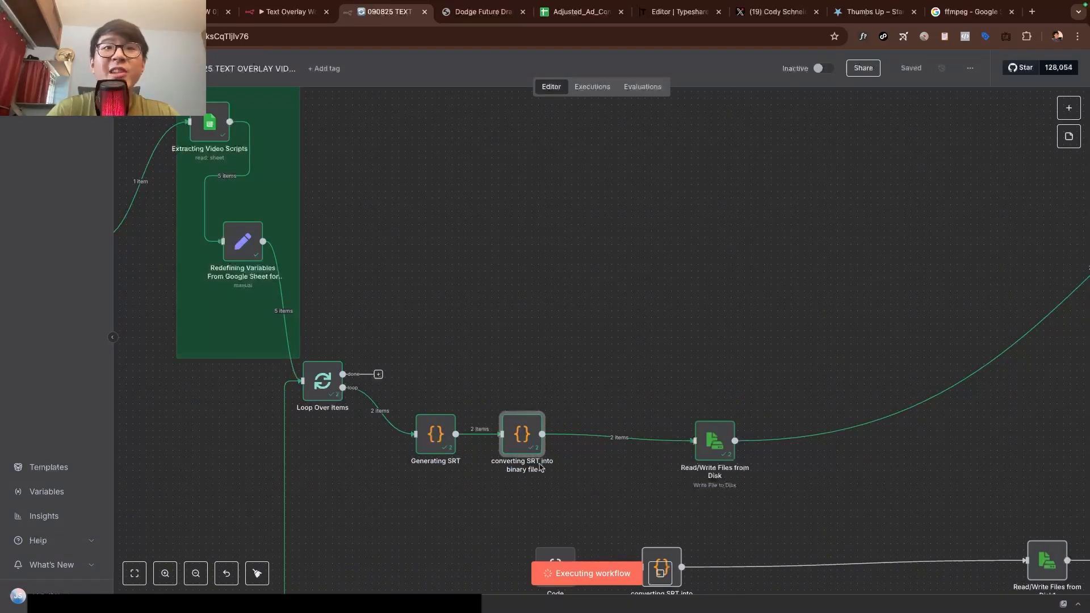
double_click(522, 434)
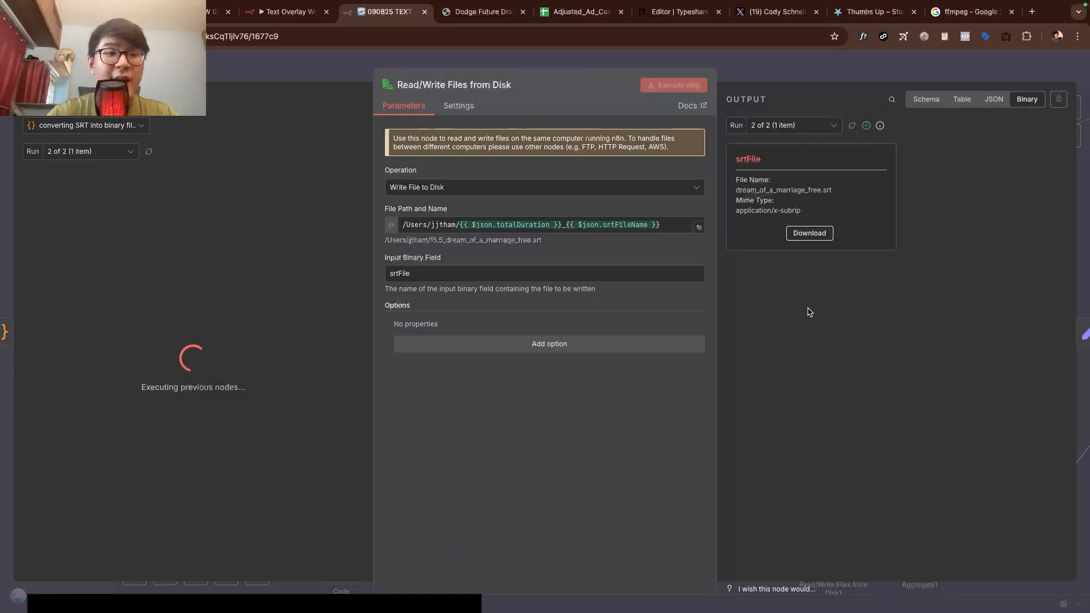
mouse_move(892, 172)
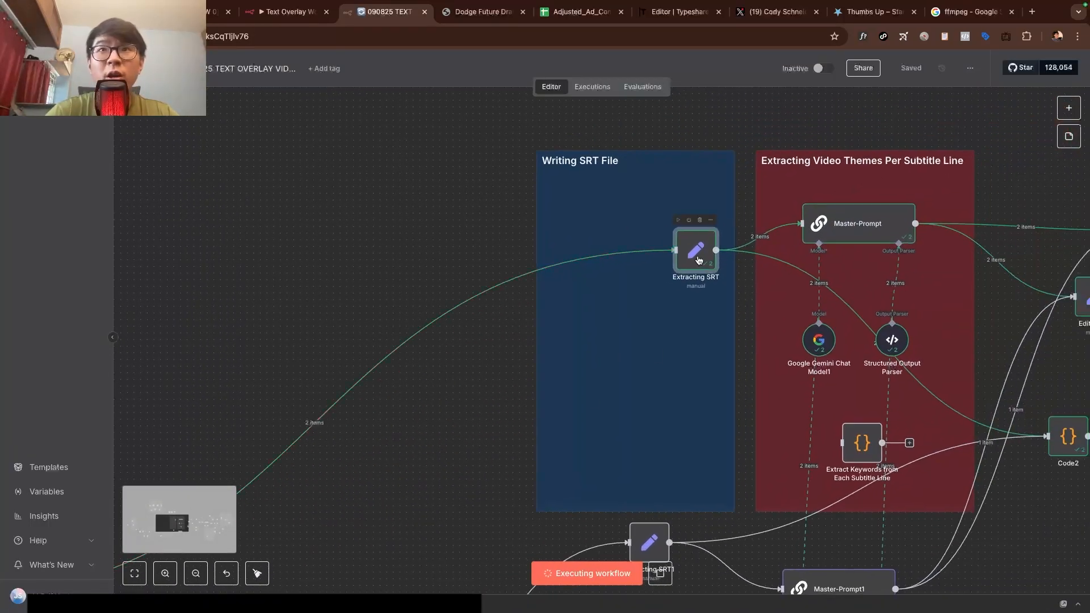
Step: View the Extracting SRT step that feeds the script and subtitles into the Master-Prompt
double_click(695, 252)
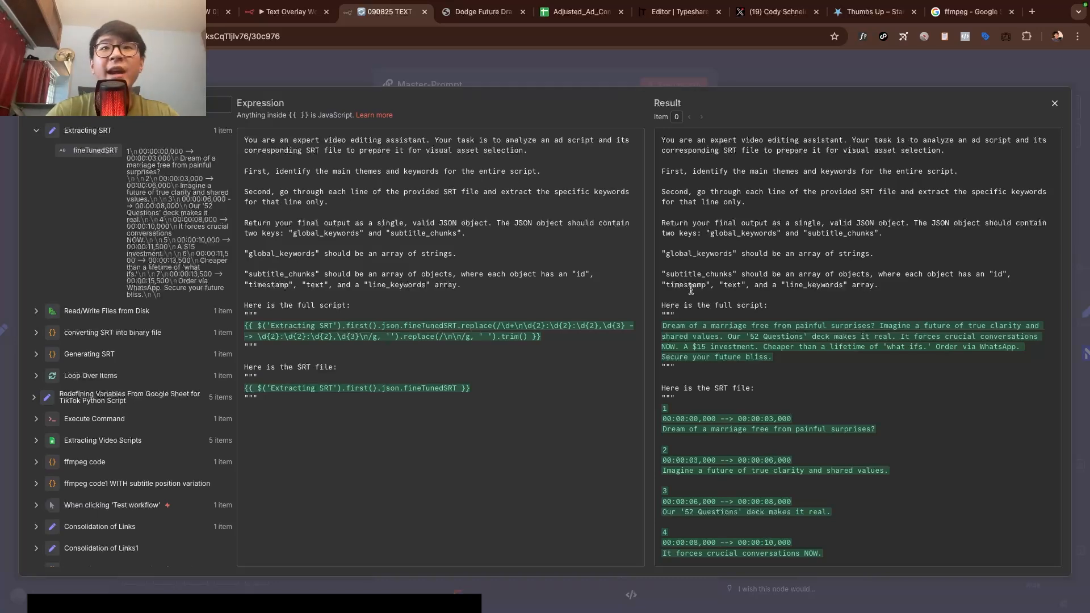
Step: Scroll the Master-Prompt subtitle_chunks output, highlighting the "deck" and "due diligence" keywords
scroll("down", 3)
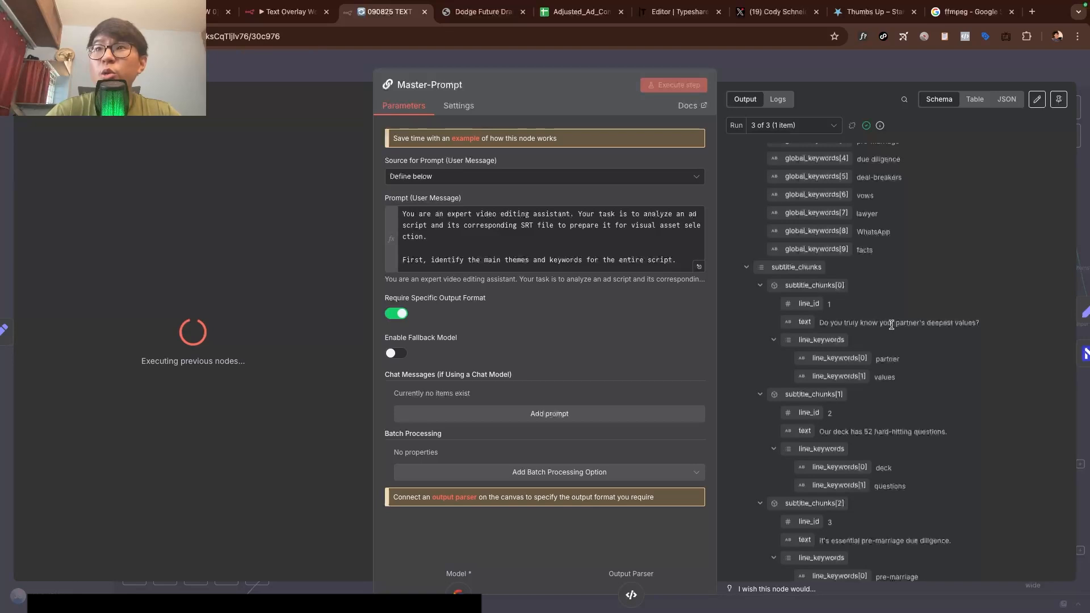
scroll("down", 3)
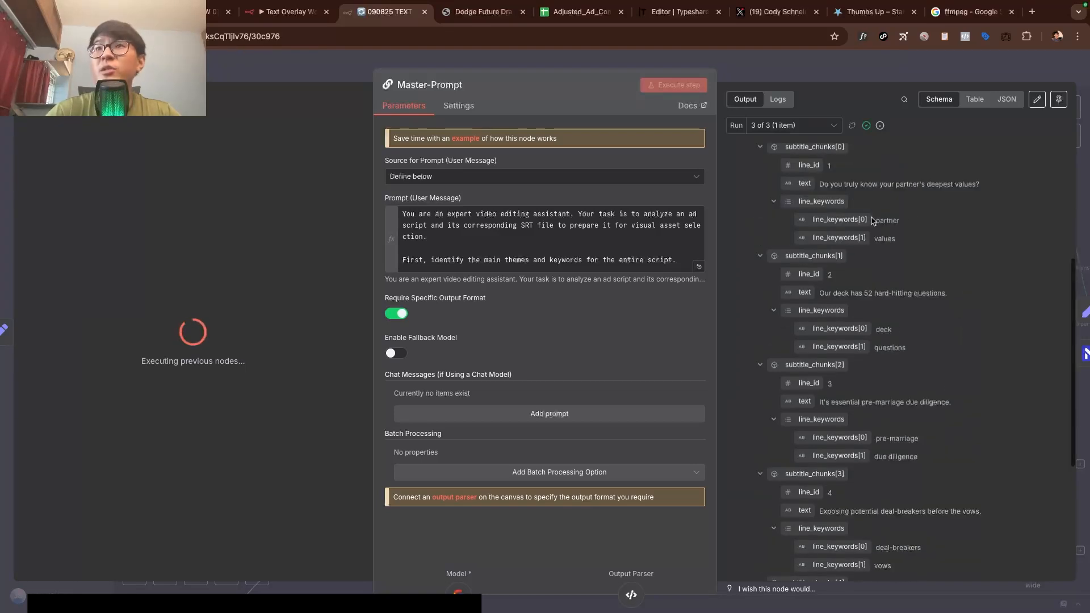
double_click(887, 219)
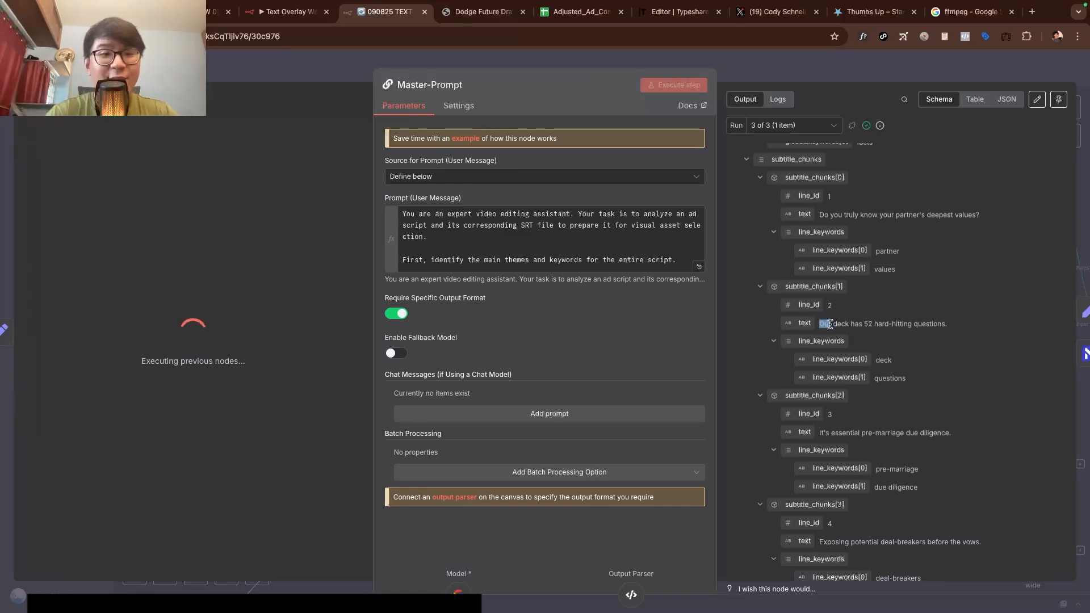
scroll("down", 3)
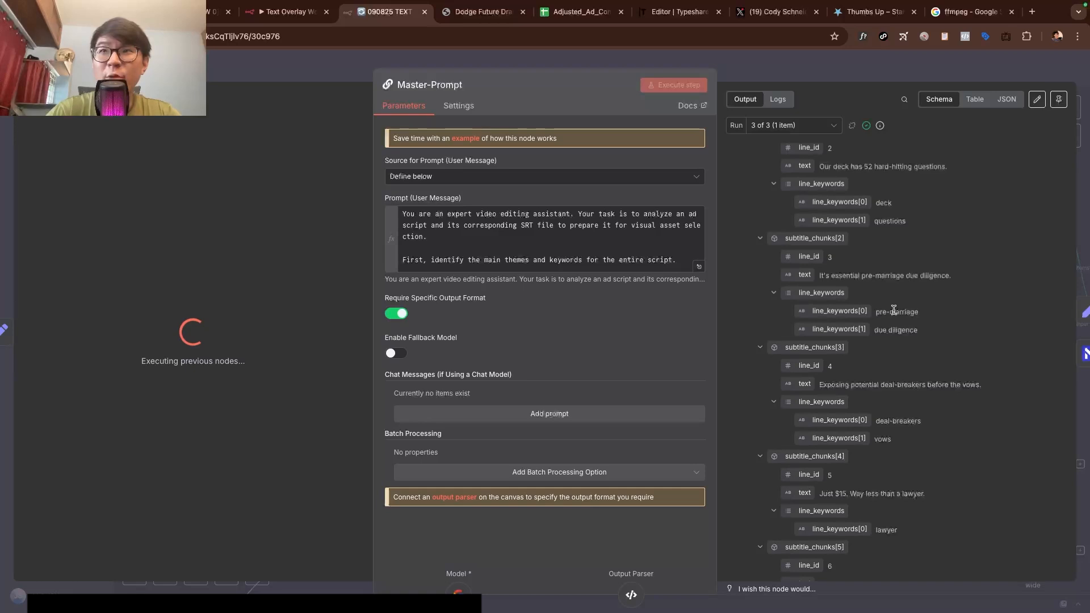
double_click(895, 329)
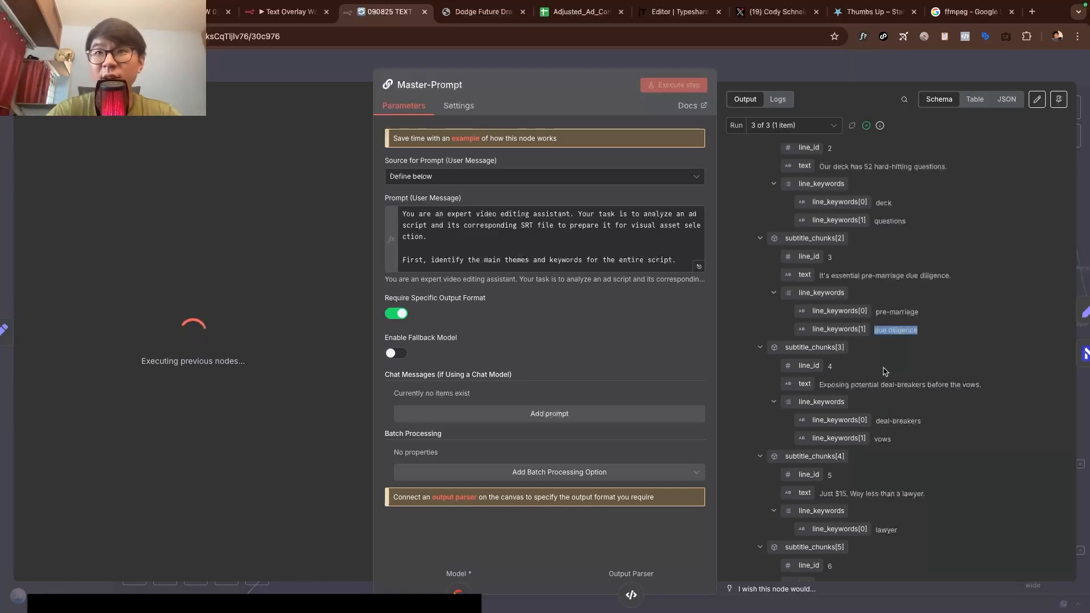
scroll("down", 3)
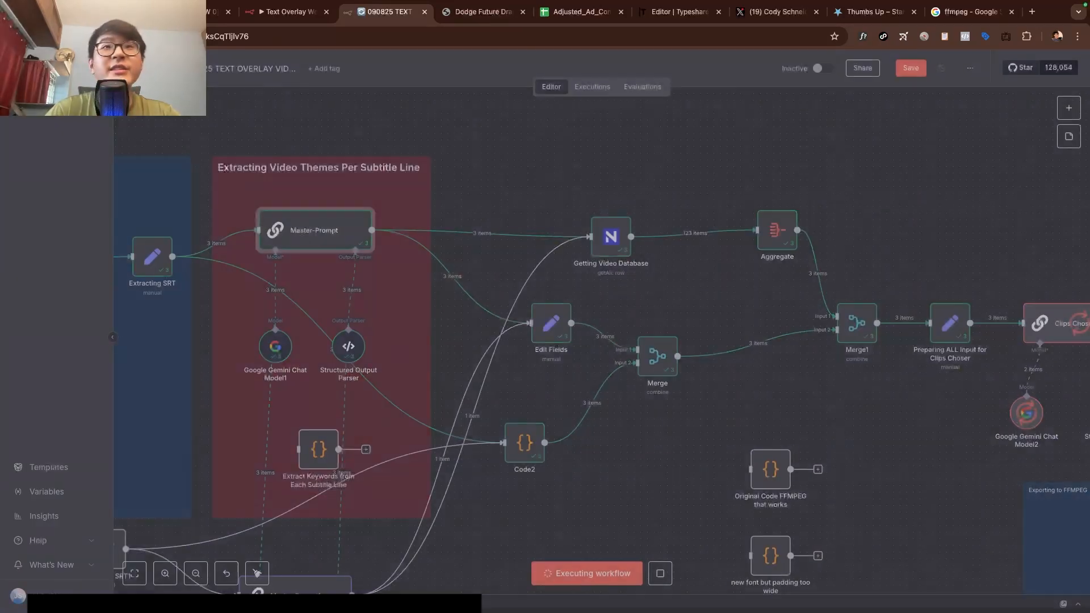
Step: Open the 3sClip video table and review its shot types, keywords and usage counts across the 41 clips
double_click(610, 236)
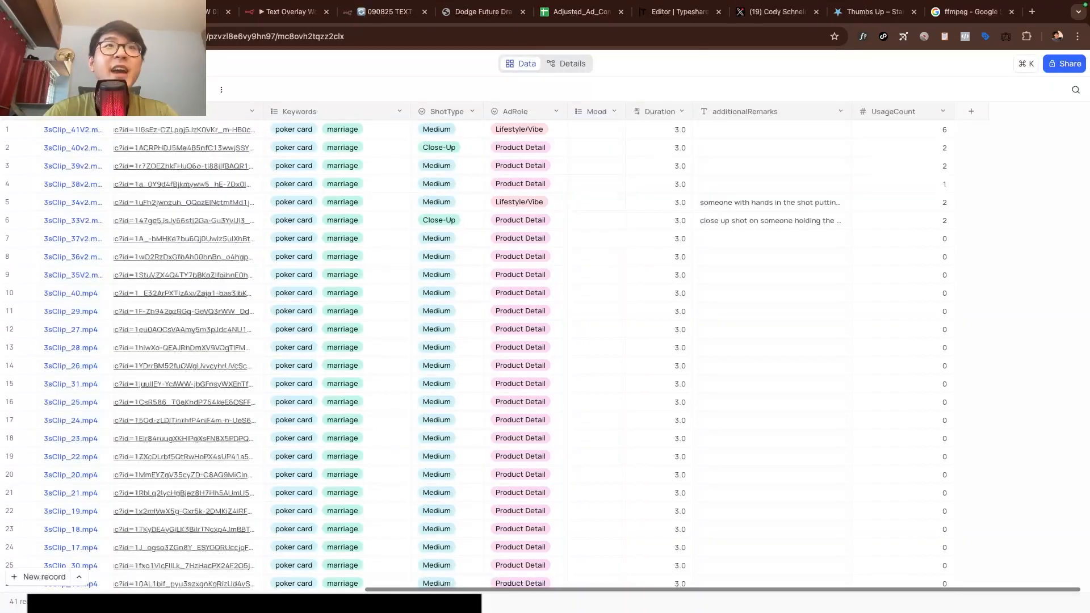
mouse_move(559, 321)
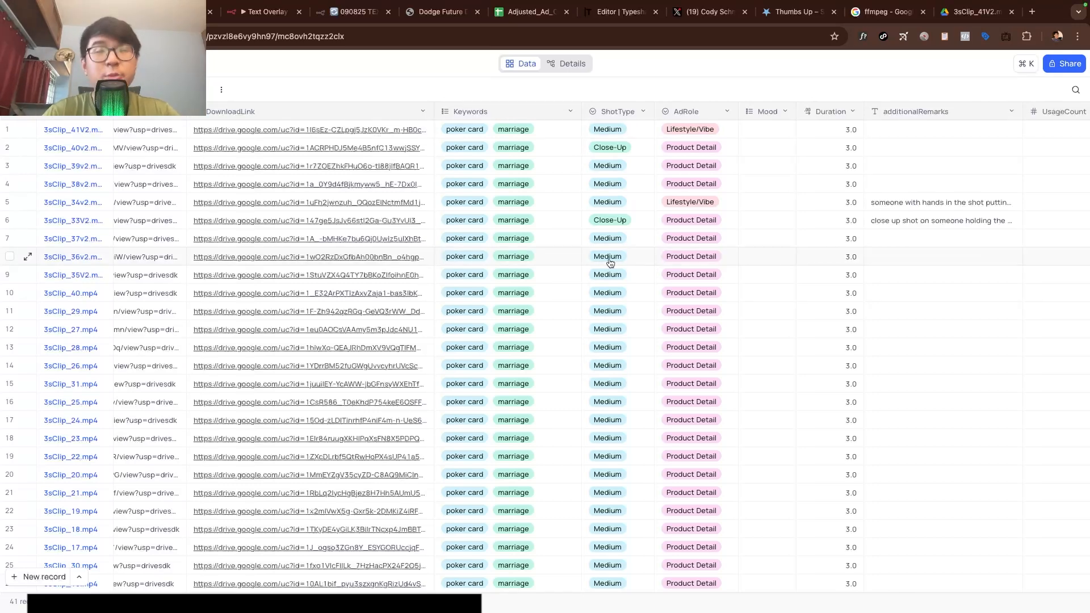
left_click(607, 130)
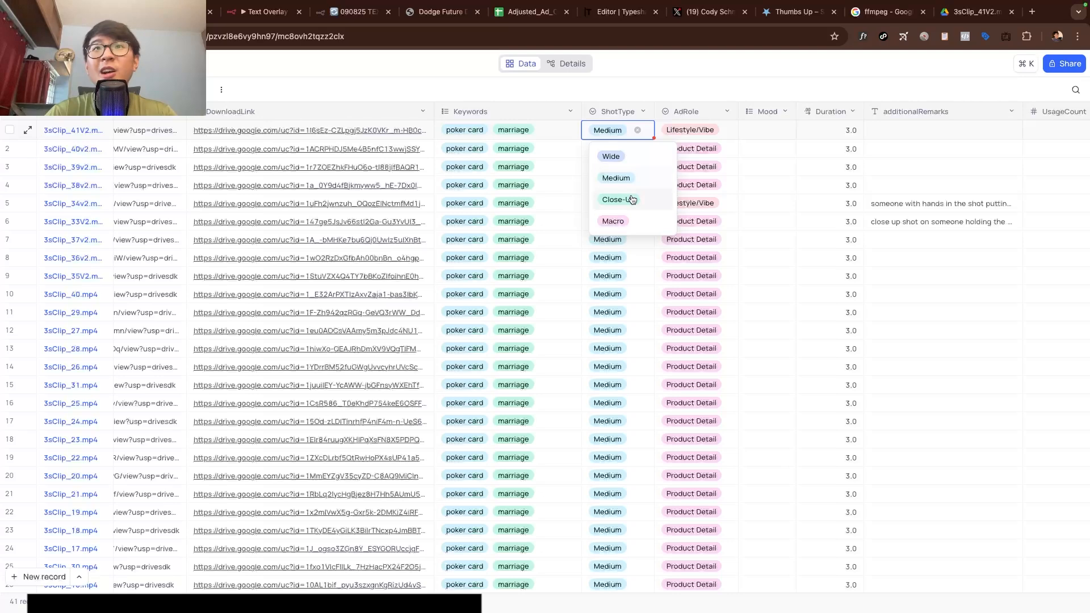
mouse_move(631, 221)
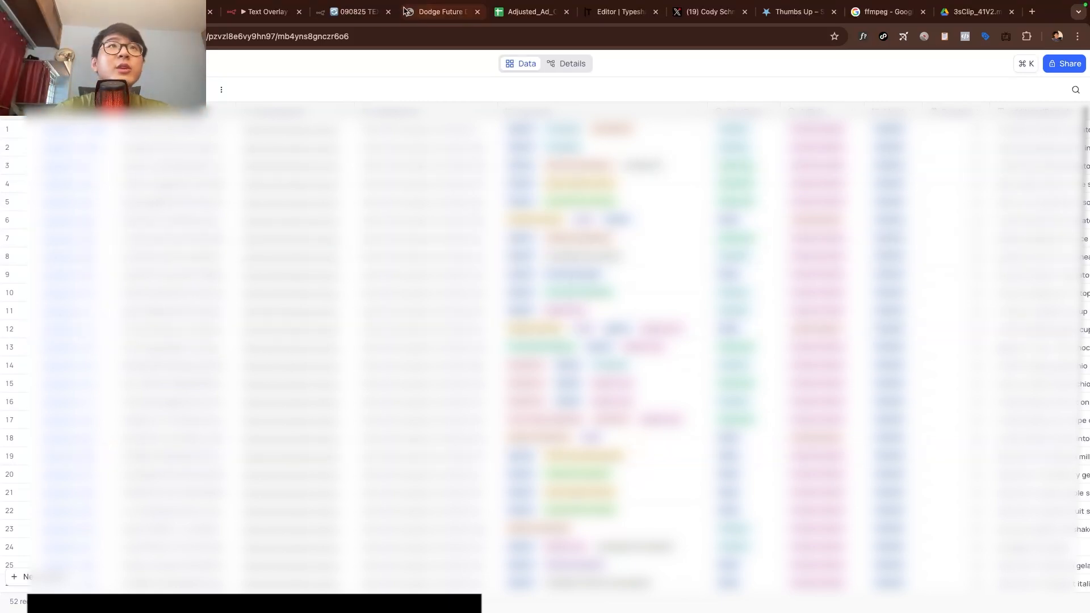
left_click(352, 12)
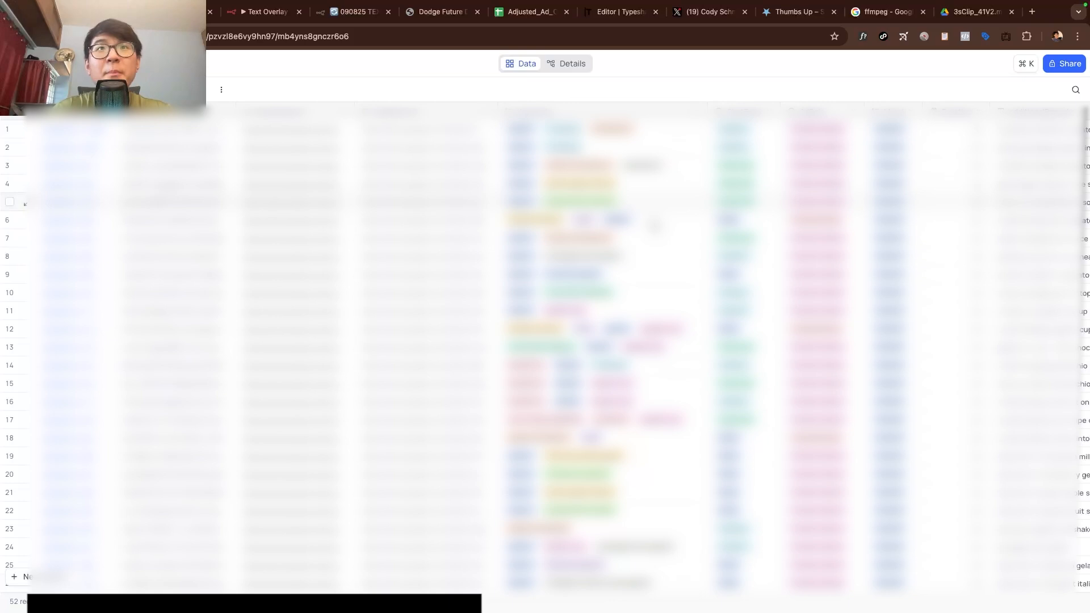
scroll("down", 3)
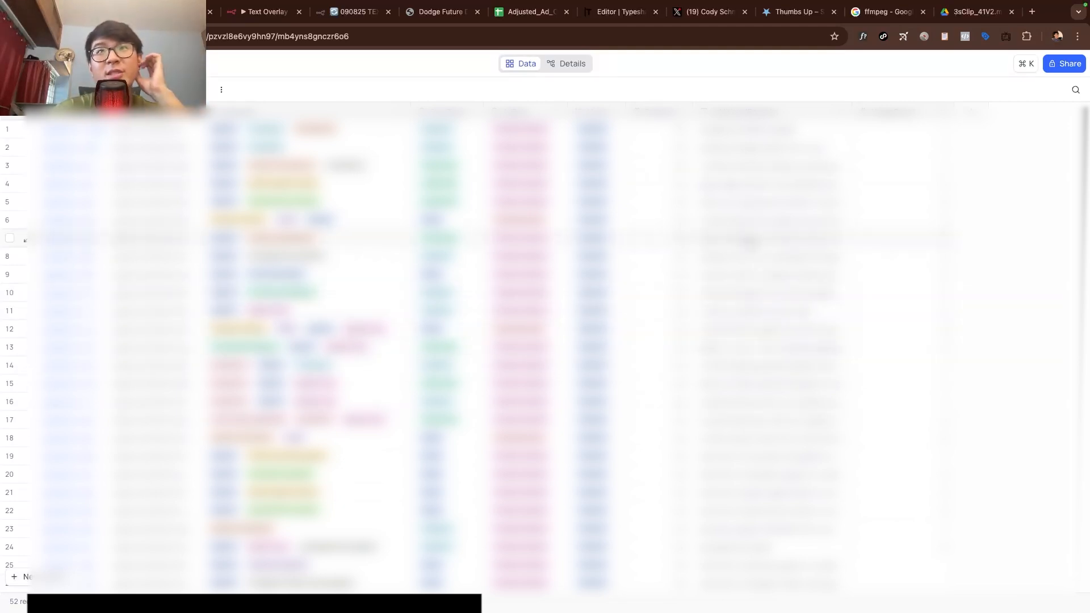
scroll("left", 3)
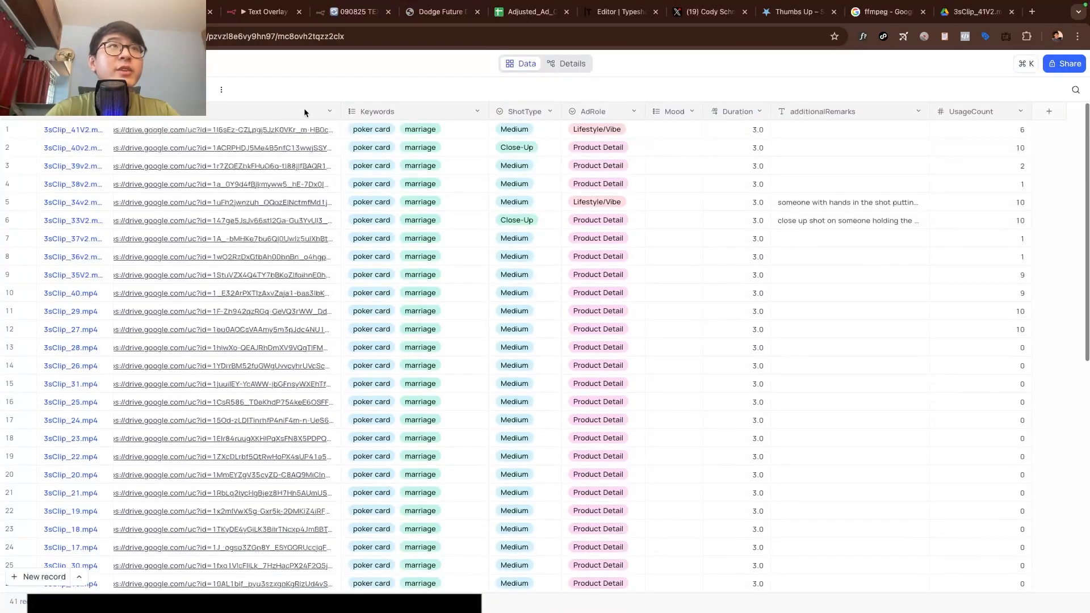
left_click(350, 11)
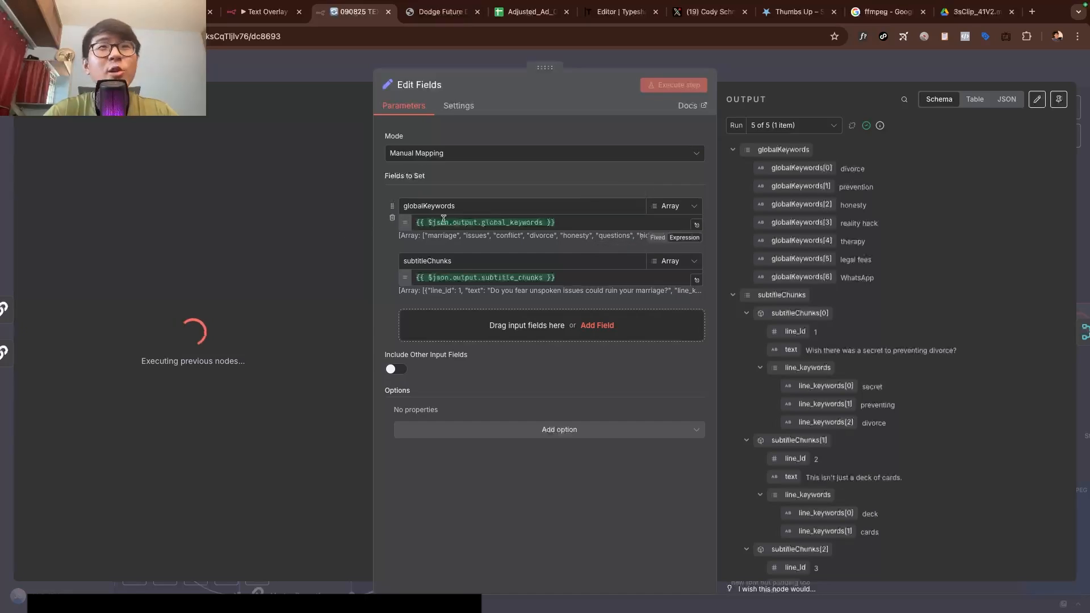
Step: Inspect the Code2 and Preparing ALL Input for Clips Choser steps, then return to the canvas
scroll("down", 3)
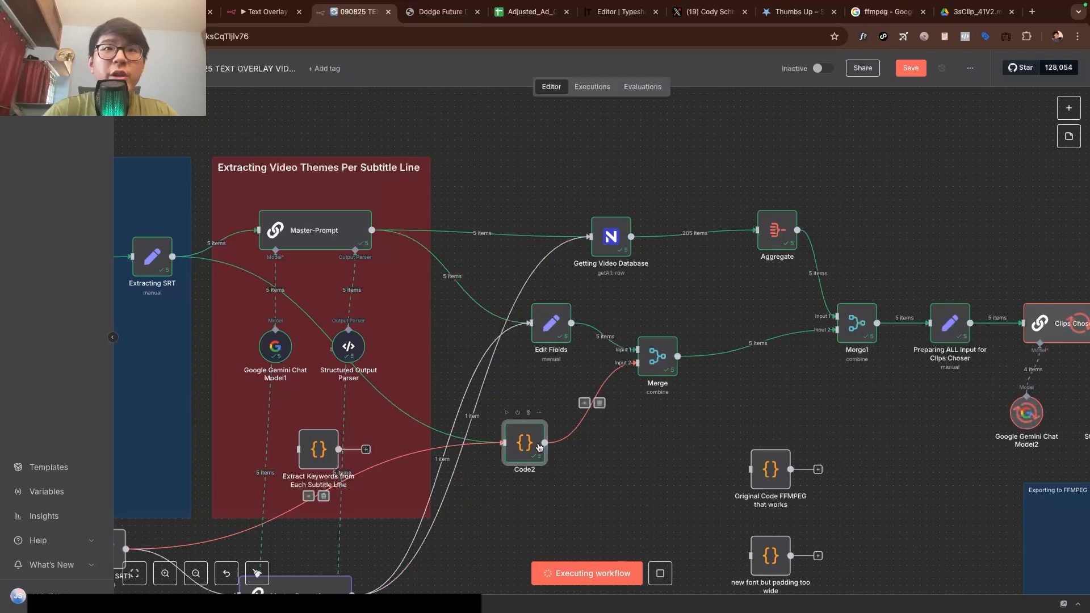
double_click(523, 443)
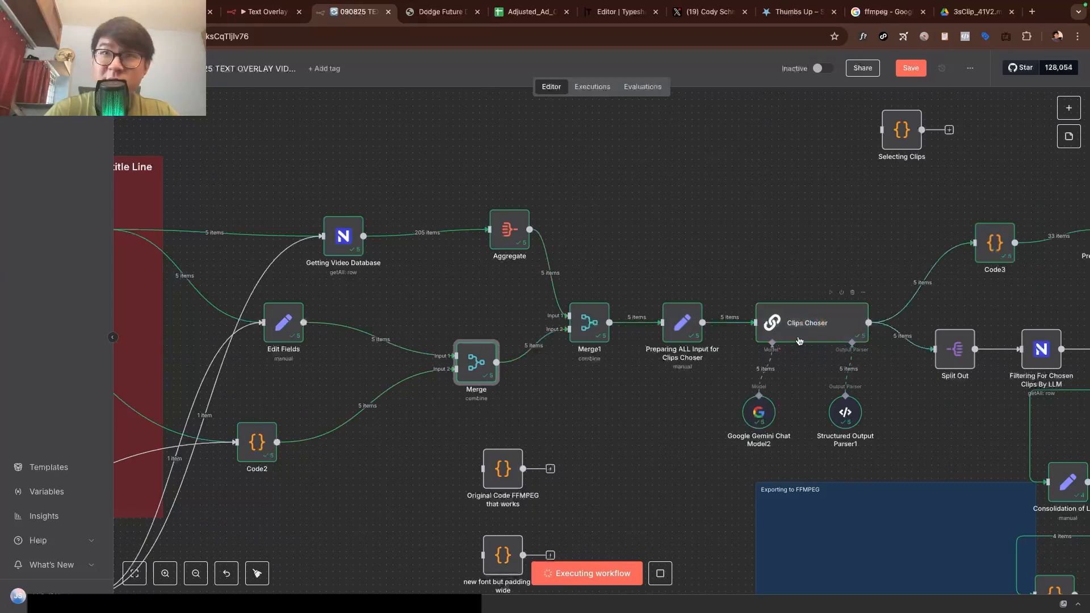
double_click(681, 329)
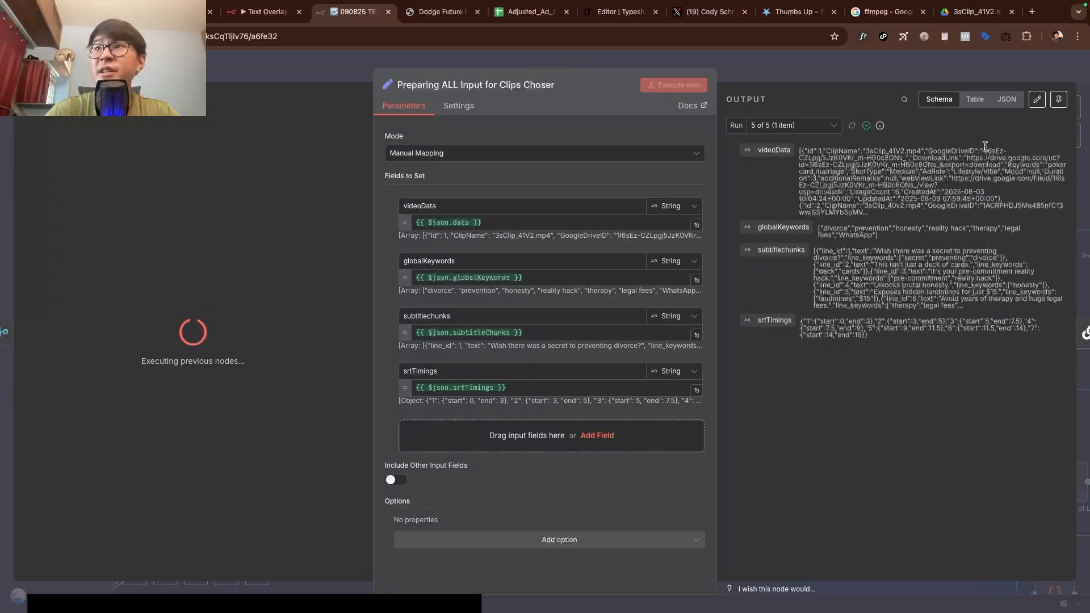
left_click(974, 99)
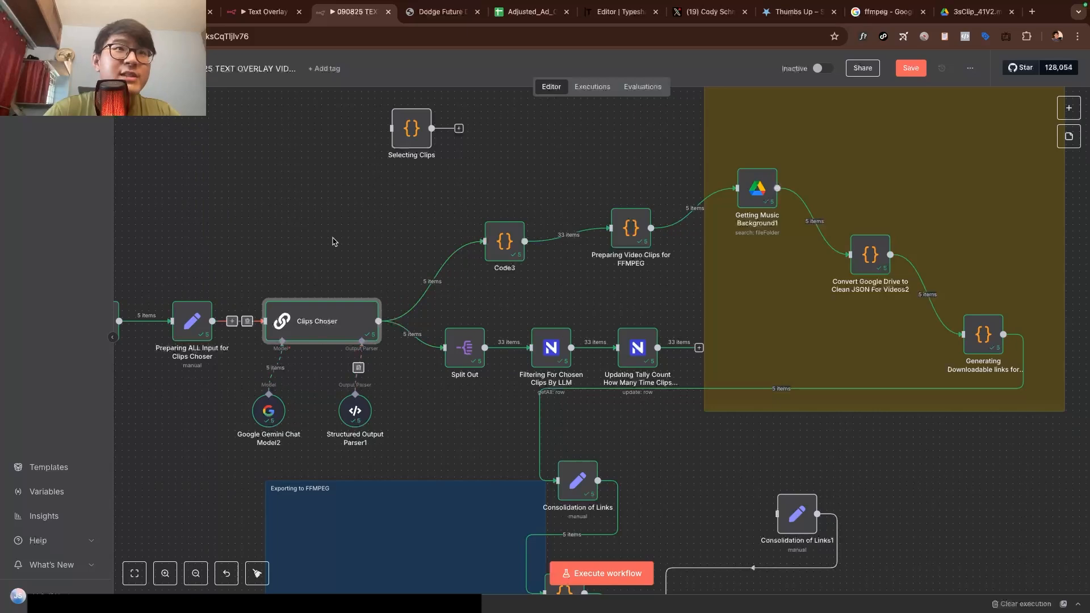
mouse_move(321, 337)
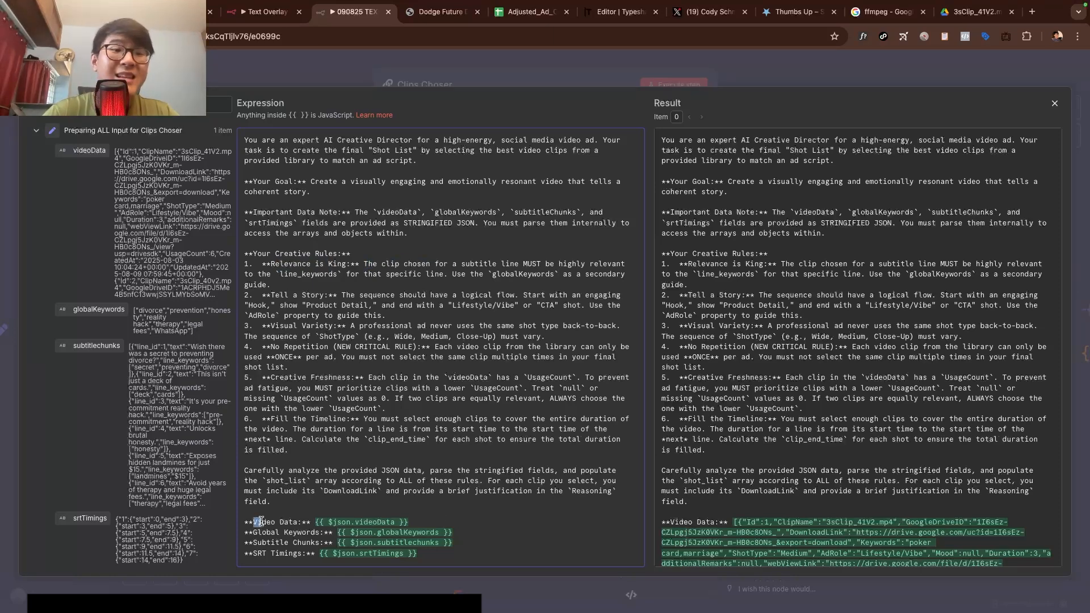
Step: Review the Clips Choser prompt variables and scroll its output down through the shot_list of chosen clips
triple_click(327, 523)
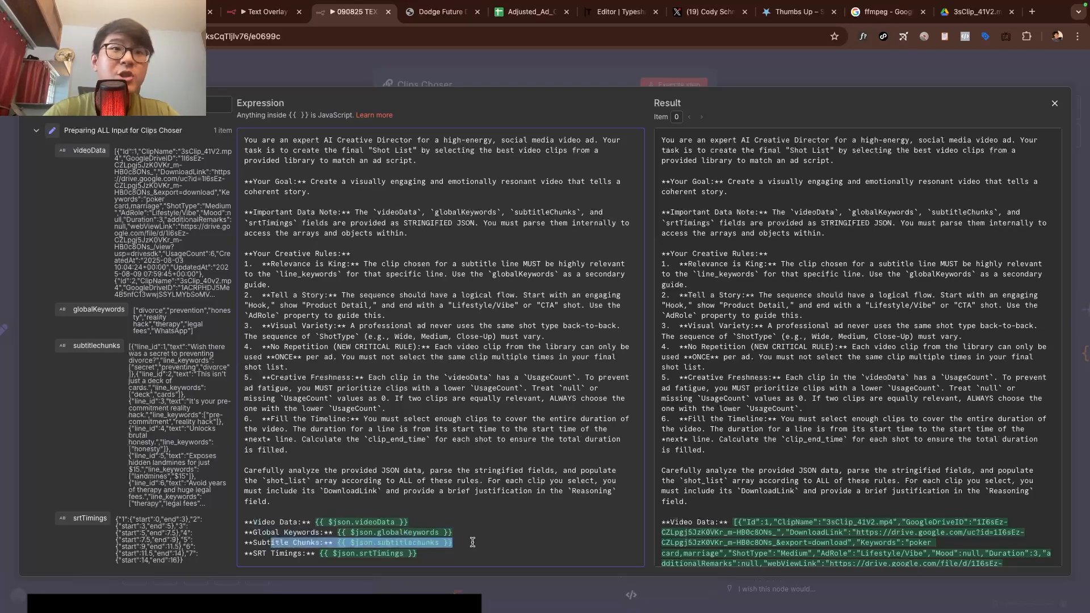
scroll("down", 3)
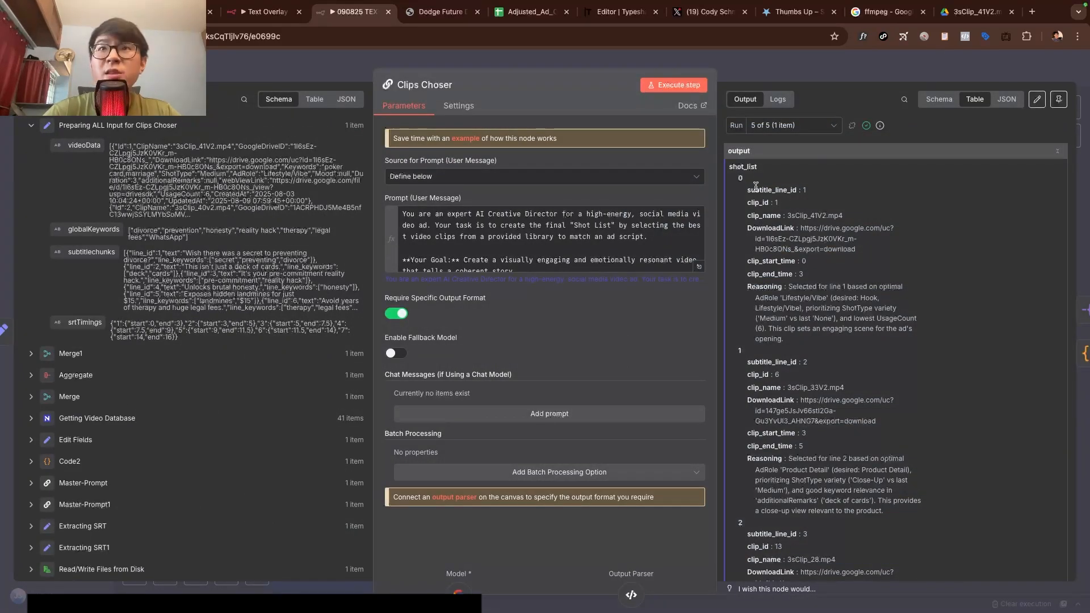
scroll("down", 3)
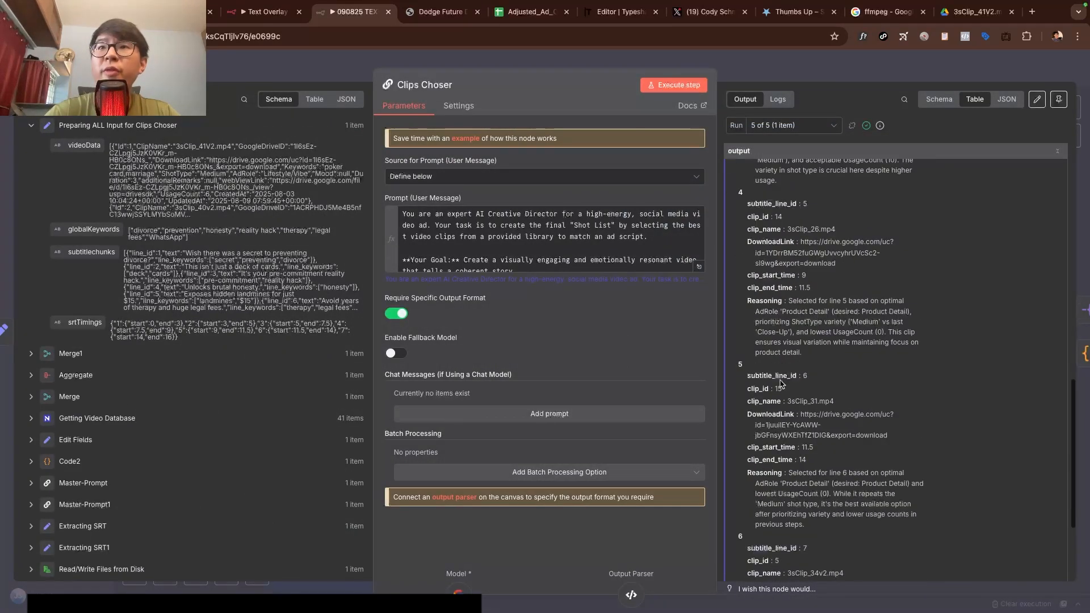
scroll("down", 3)
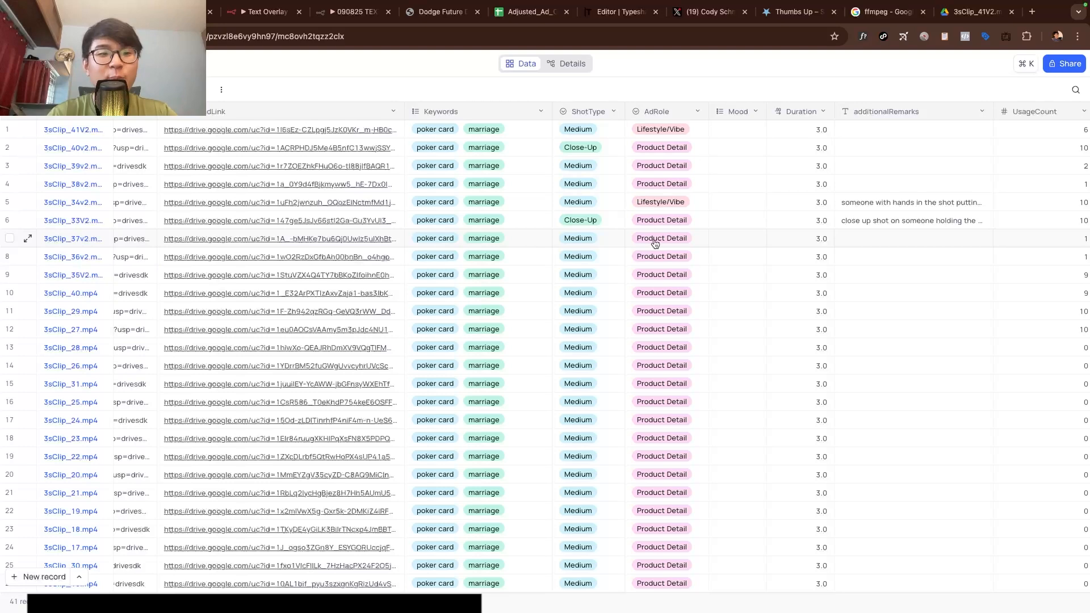
Step: Check the UsageCount column in the NocoDB clip table, then switch back to the n8n tab
scroll("down", 3)
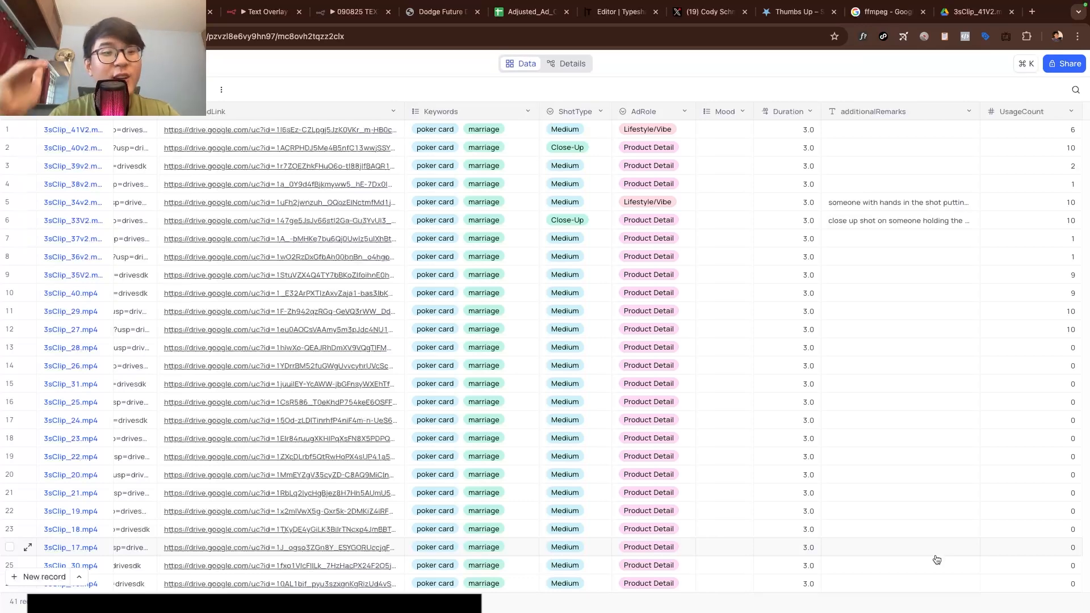
left_click(351, 11)
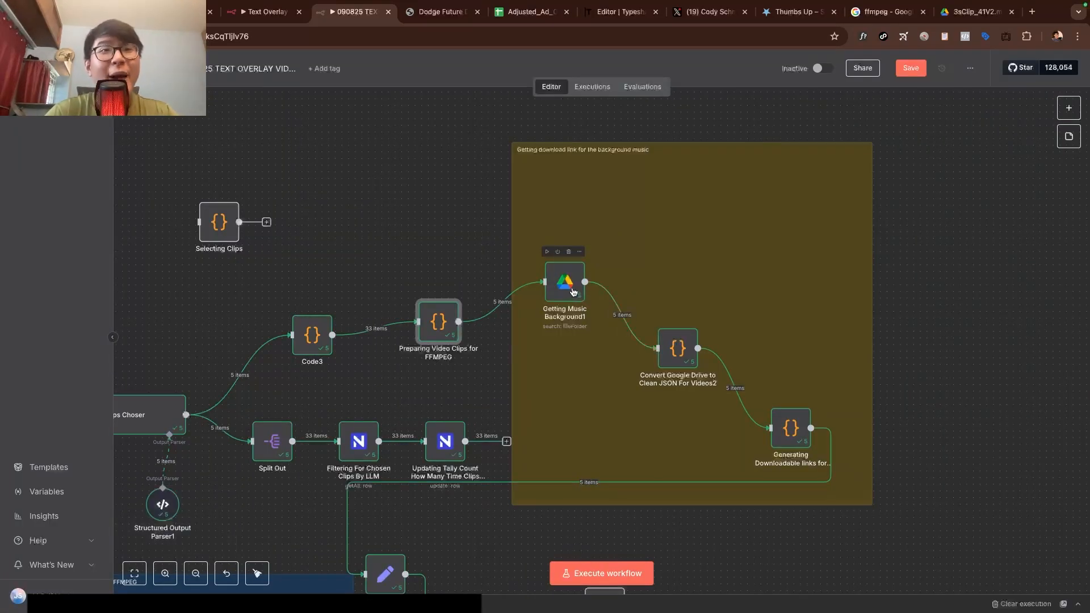
Step: Inspect the Consolidation of Links step's BG Music download link and its Sequence of Video Clips value
double_click(675, 347)
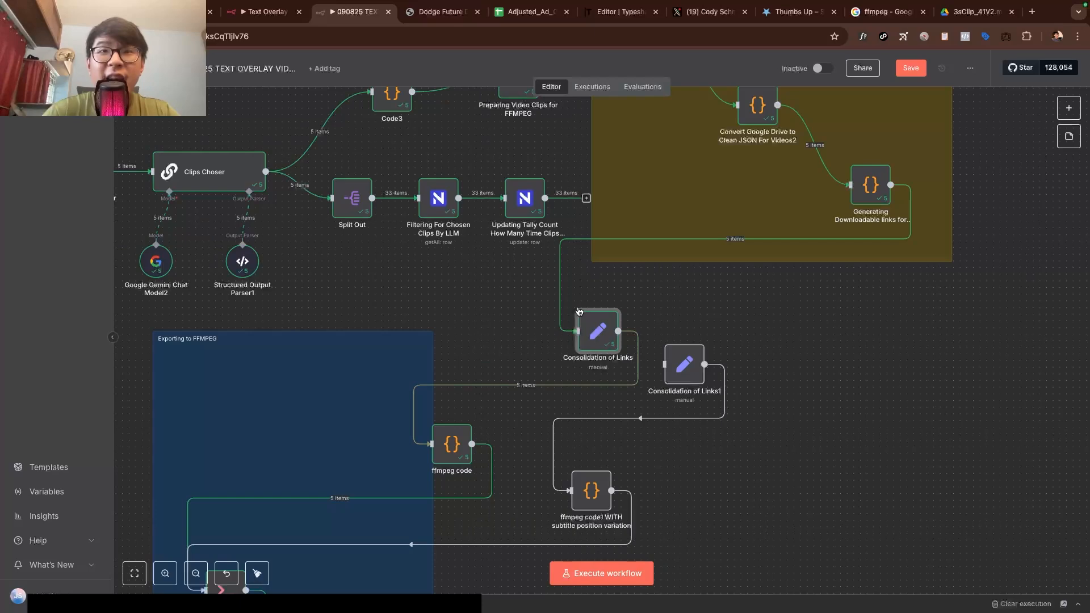
double_click(597, 331)
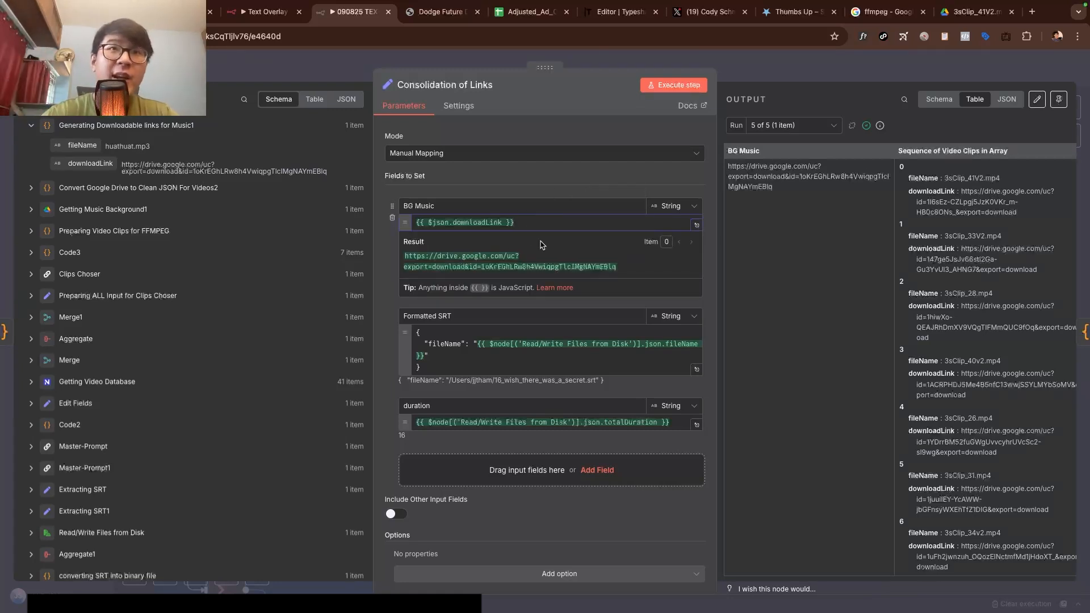
left_click(1036, 37)
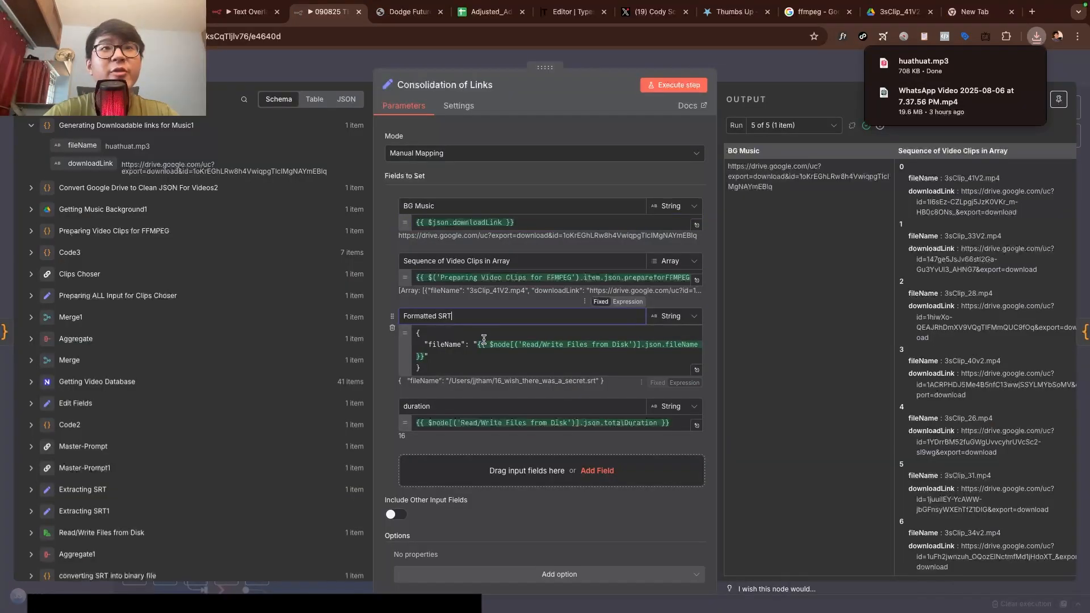
left_click(521, 345)
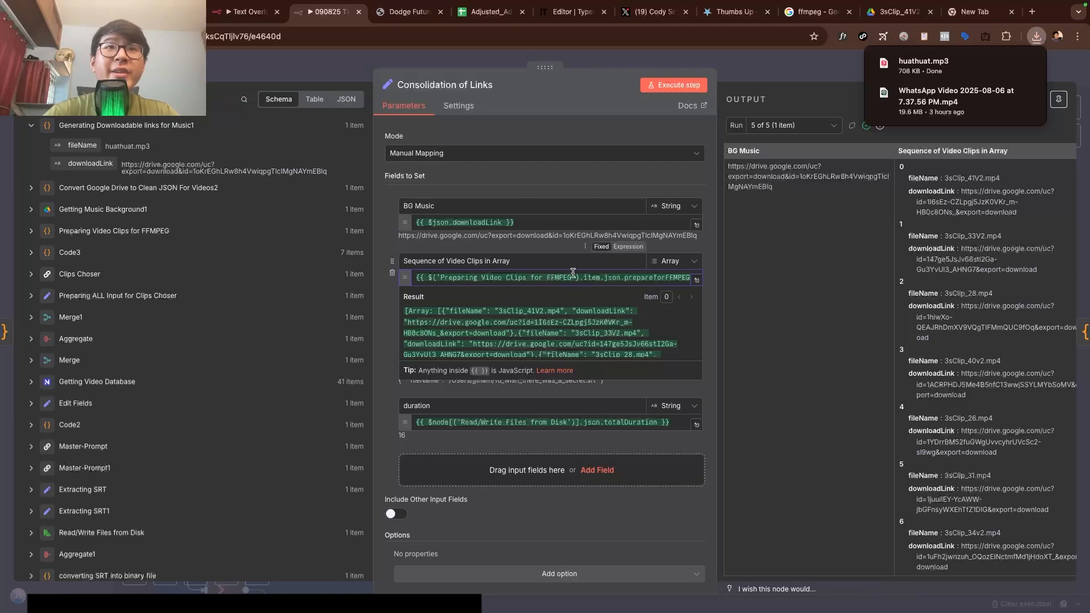
mouse_move(554, 261)
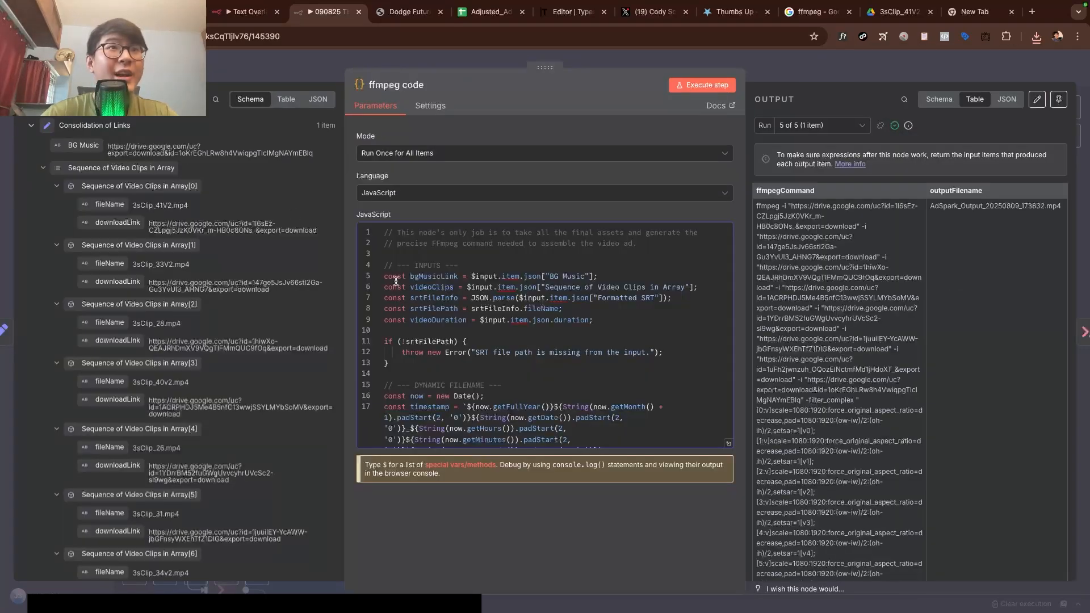
Step: Scroll through the ffmpeg code step's JavaScript and view its generated ffmpegCommand output
scroll("down", 3)
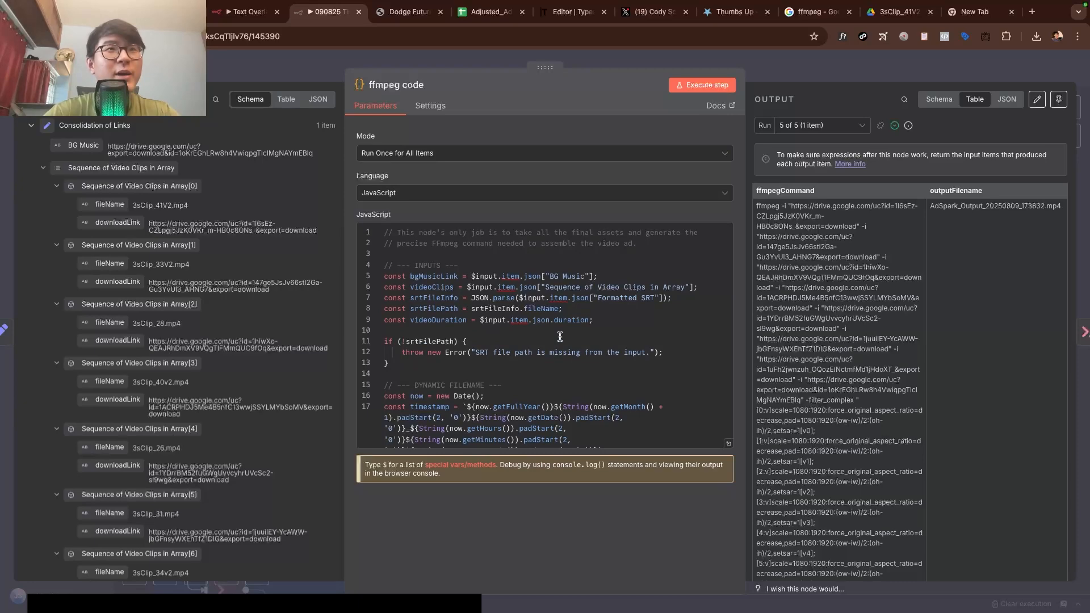
scroll("down", 3)
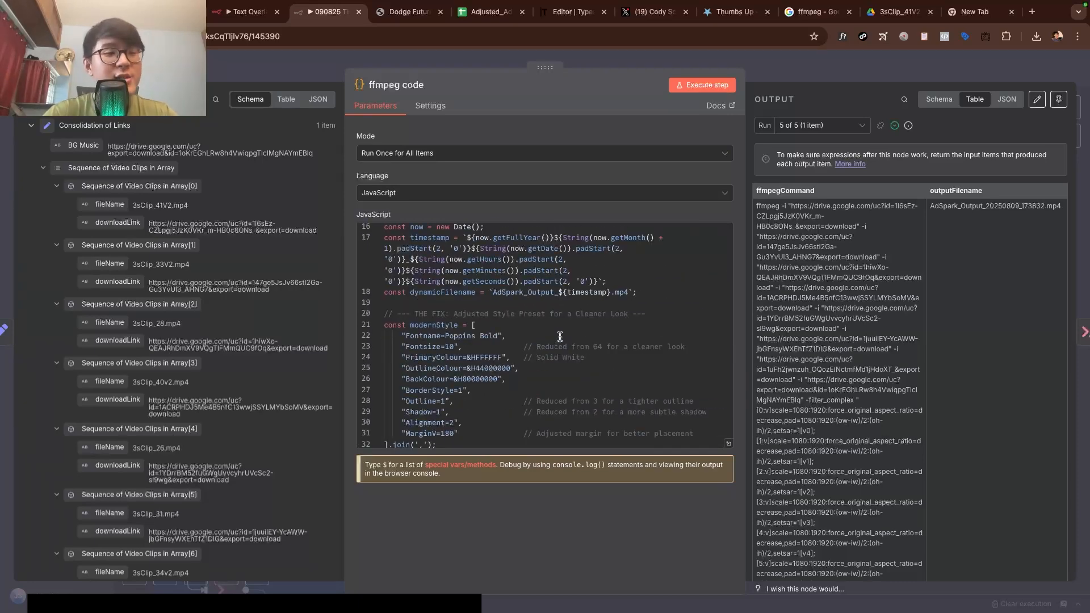
scroll("down", 3)
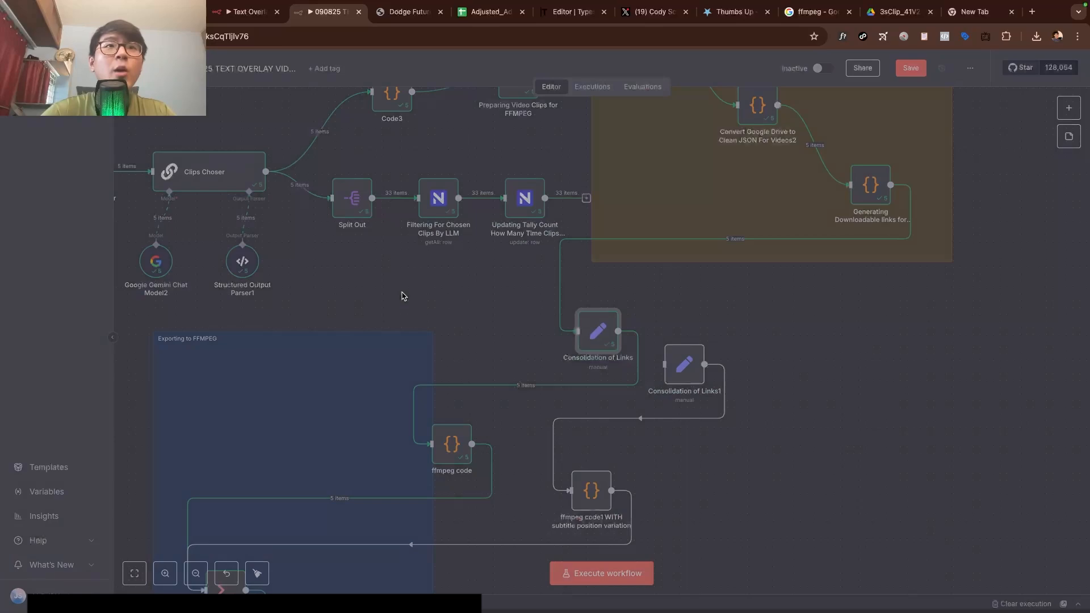
double_click(451, 444)
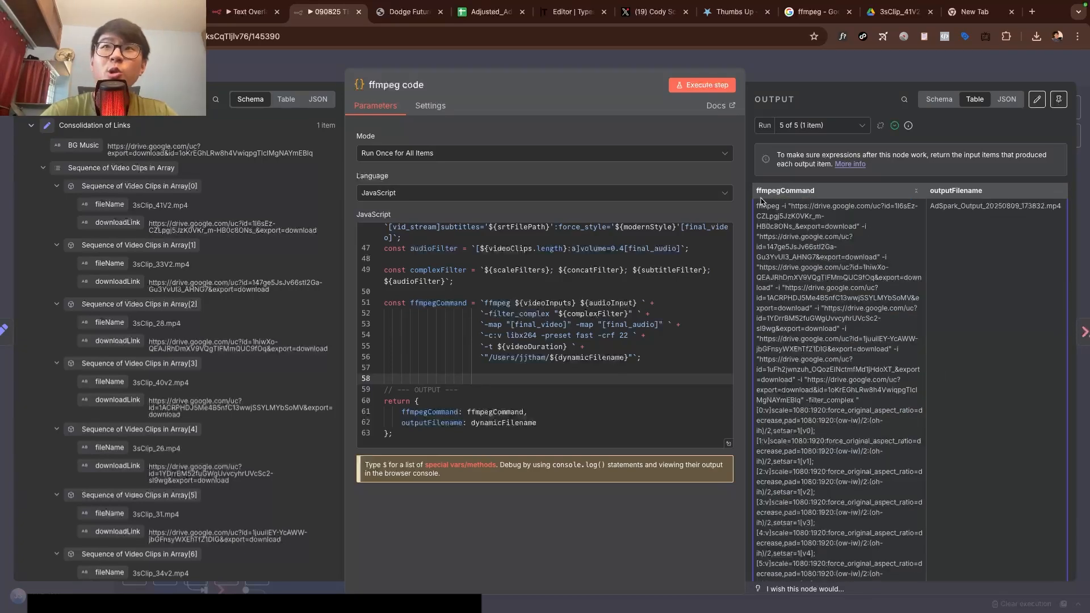
double_click(994, 205)
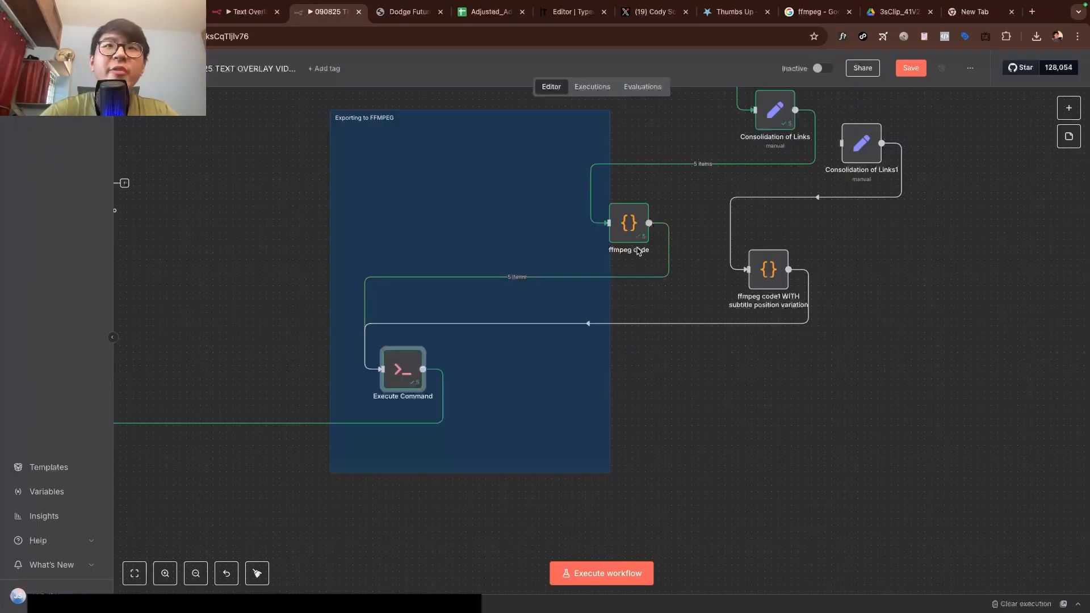
Step: Reopen the ffmpeg code step in the Exporting to FFMPEG group
double_click(402, 369)
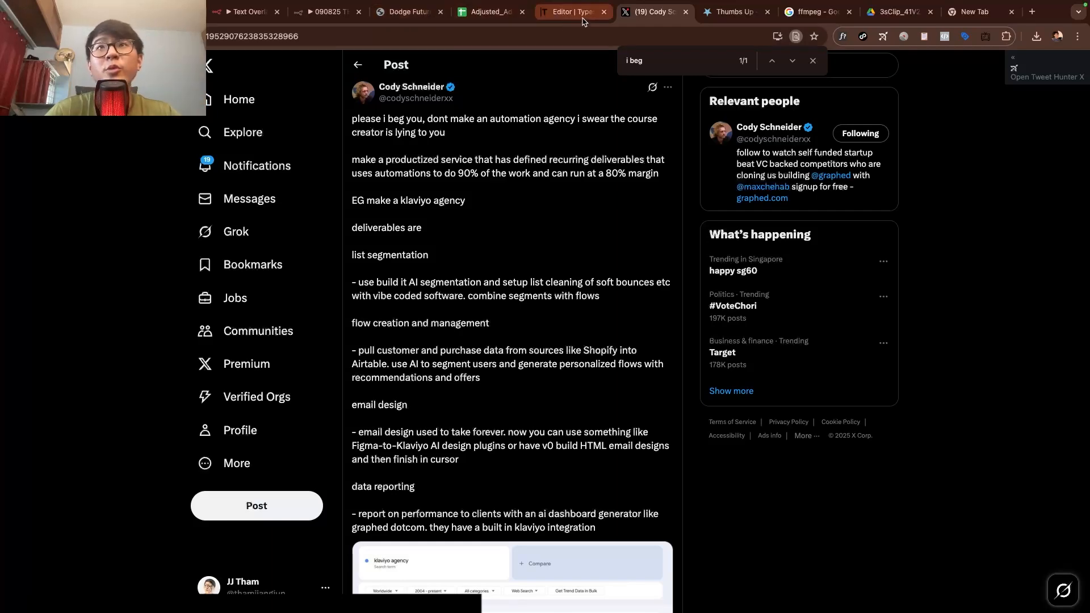
Step: Switch to the Typeshare article draft and highlight the word 'different' in the last bullets
left_click(570, 11)
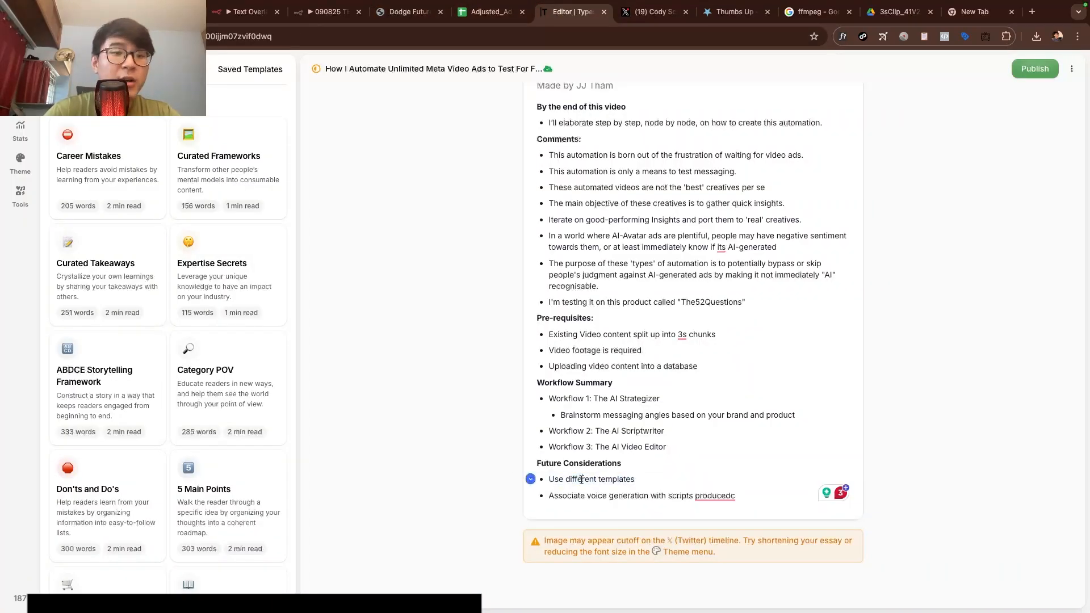
double_click(582, 479)
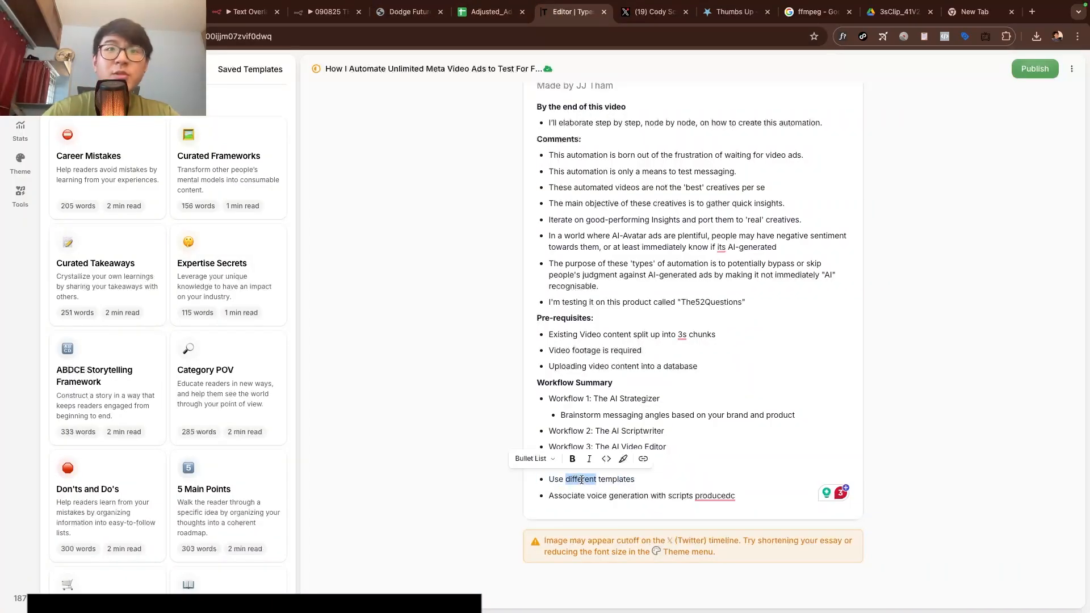